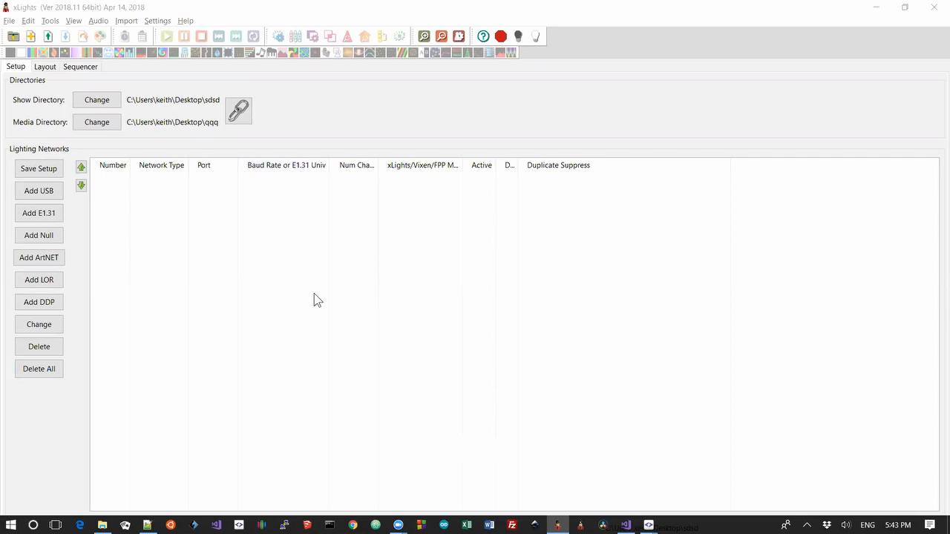
pyautogui.moveTo(297, 291)
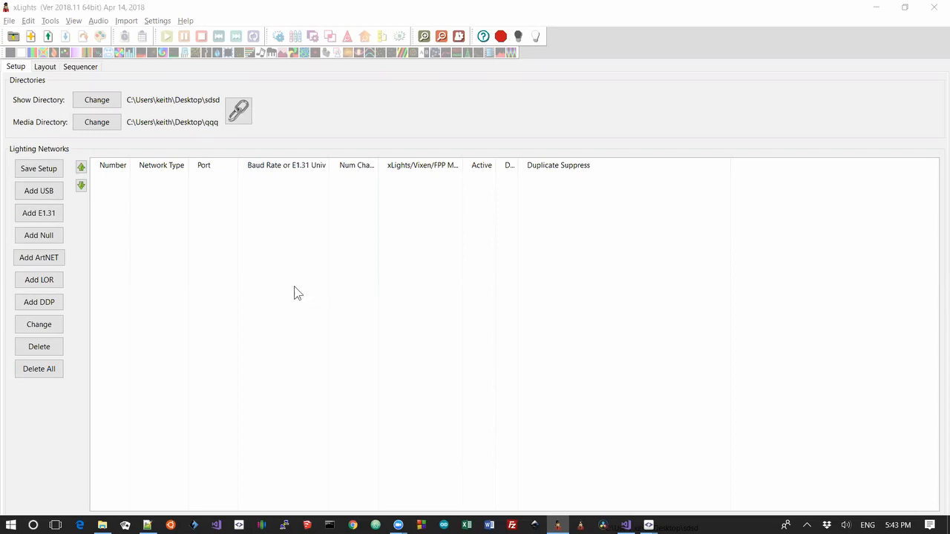
pyautogui.moveTo(288, 288)
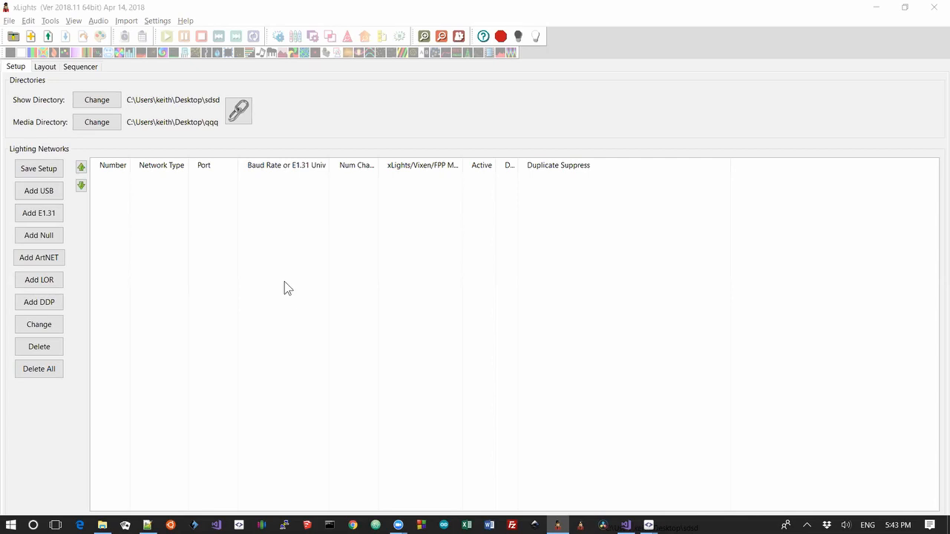
pyautogui.moveTo(62, 230)
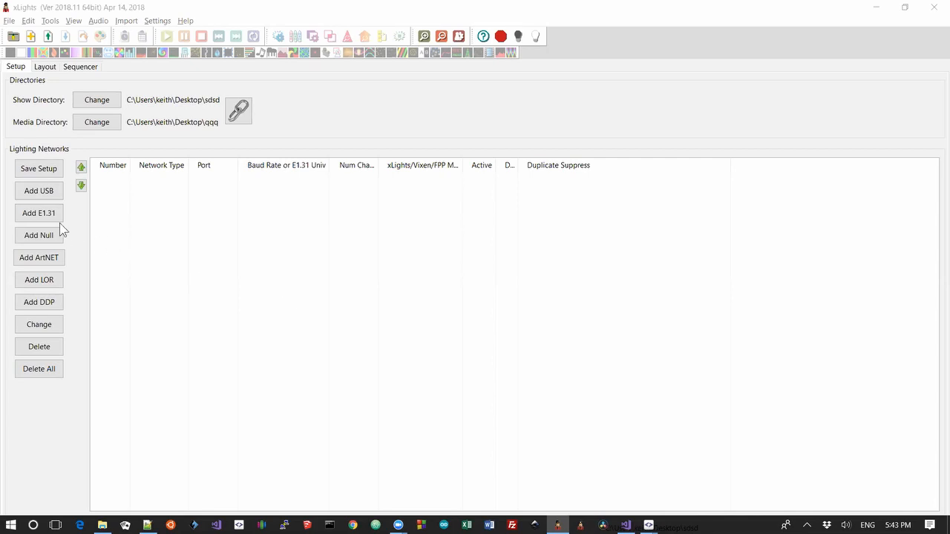
# - Add ten multicast E1.31 universes numbered 1–10 with 510 channels each
pyautogui.click(38, 214)
pyautogui.write('10')
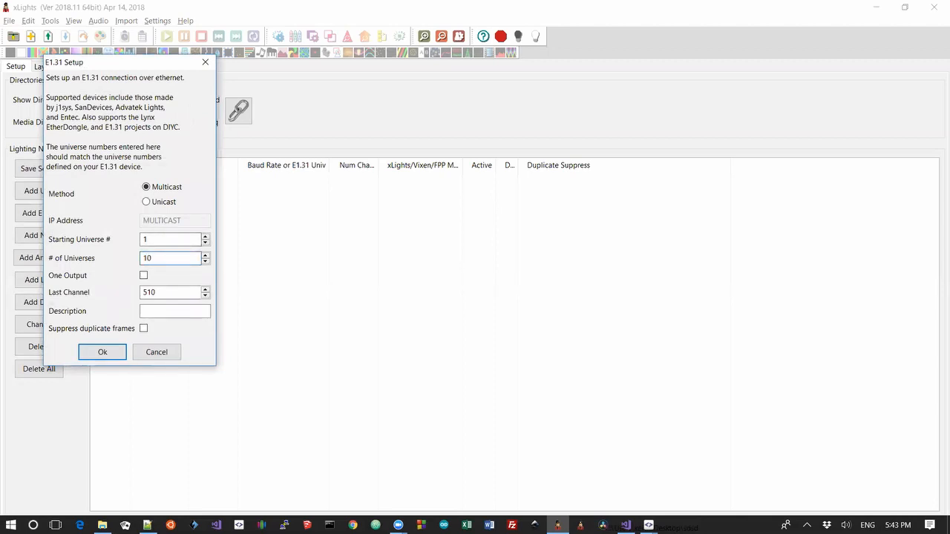
pyautogui.click(102, 351)
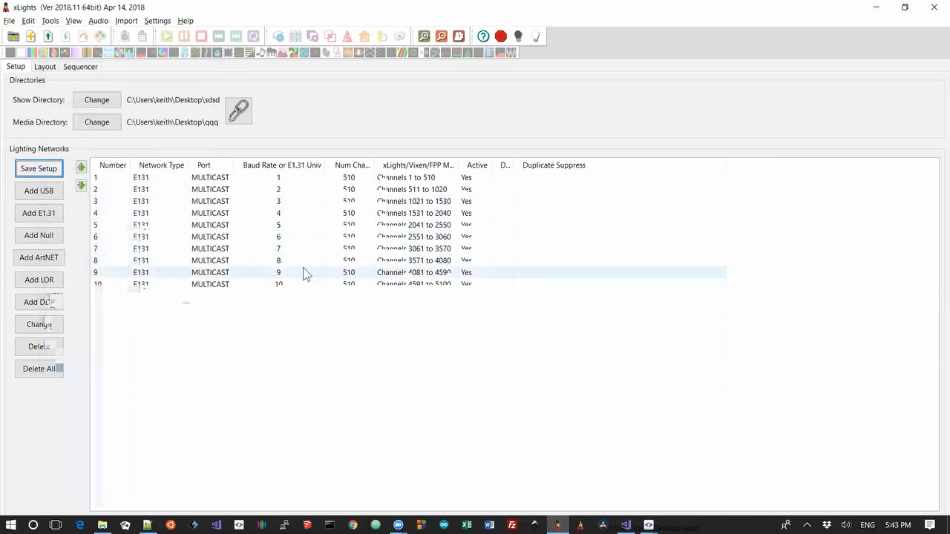
pyautogui.moveTo(304, 273)
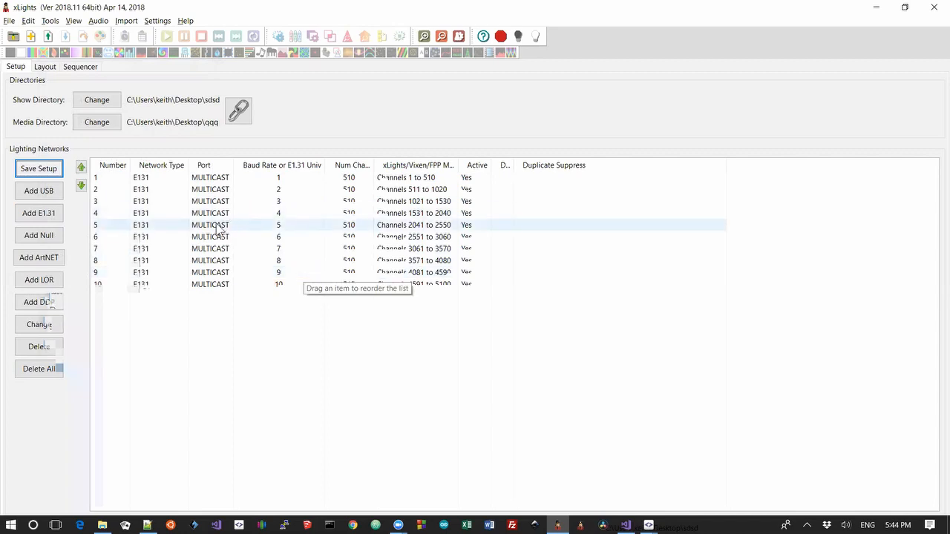
pyautogui.moveTo(154, 229)
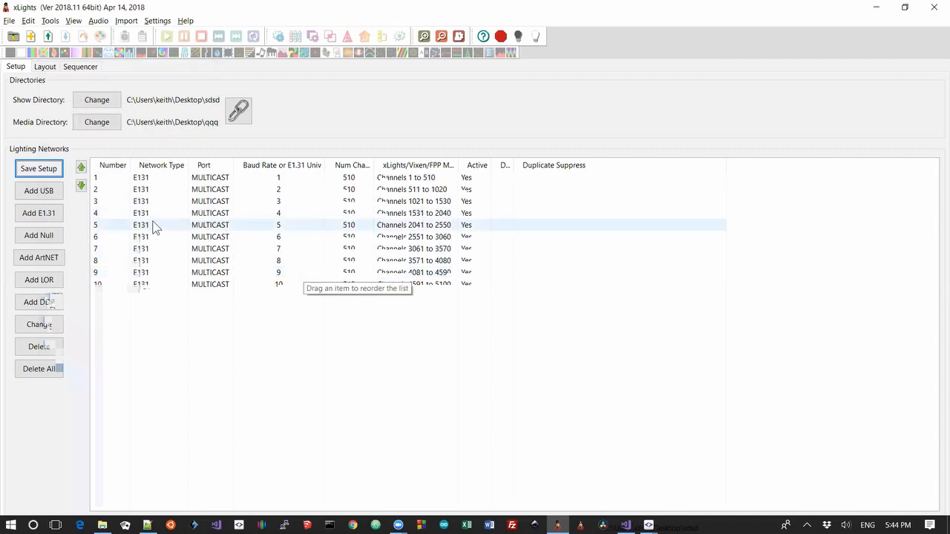
pyautogui.moveTo(111, 229)
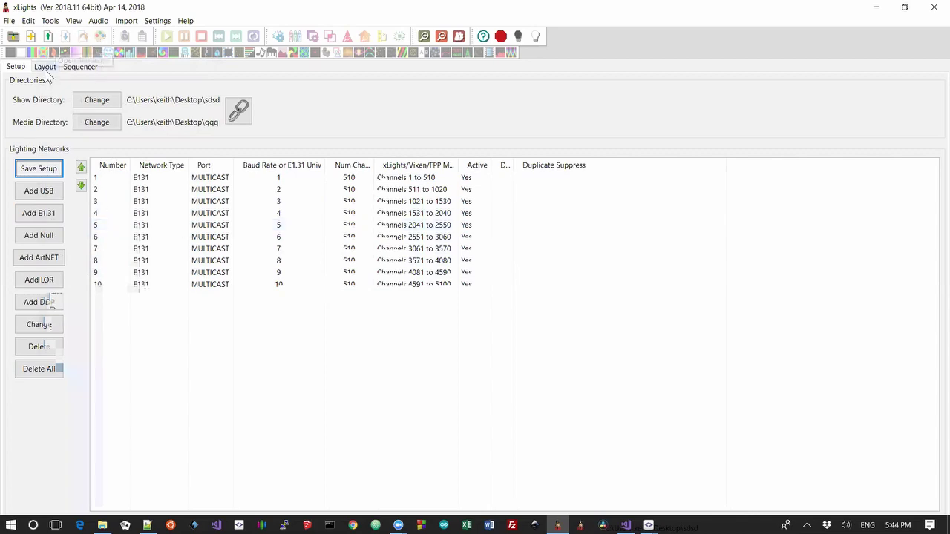
# - Give the P10 matrix 48 strings of 96 nodes starting at the top left, channels 1–13824
pyautogui.click(44, 66)
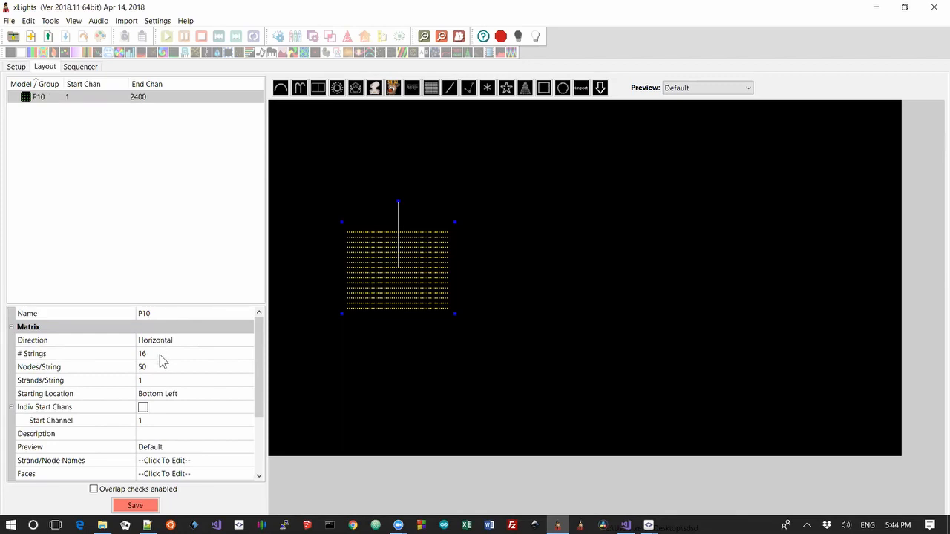
pyautogui.moveTo(454, 243)
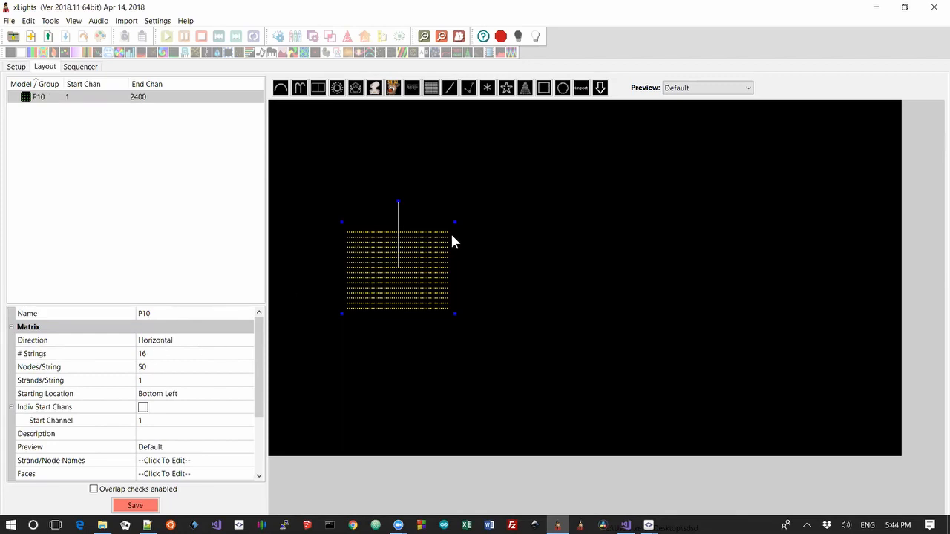
pyautogui.moveTo(438, 279)
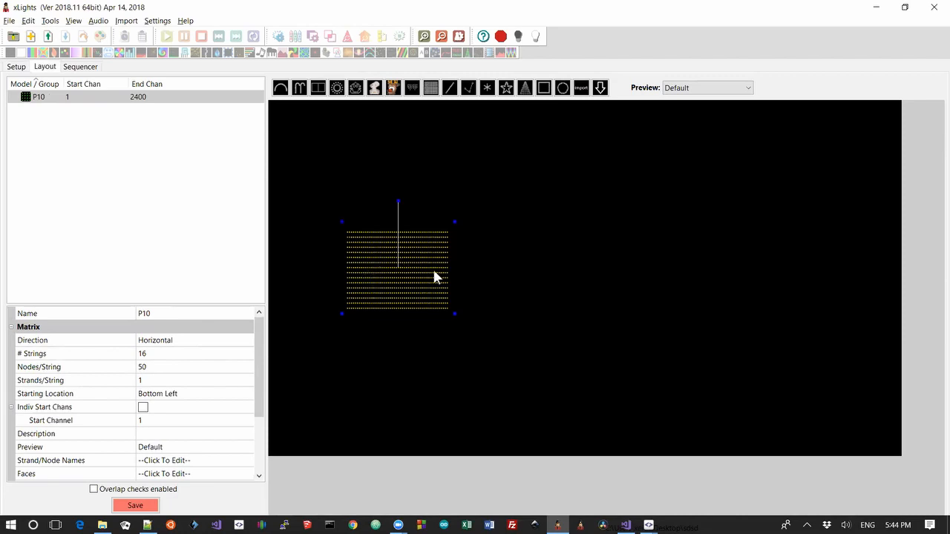
pyautogui.moveTo(362, 273)
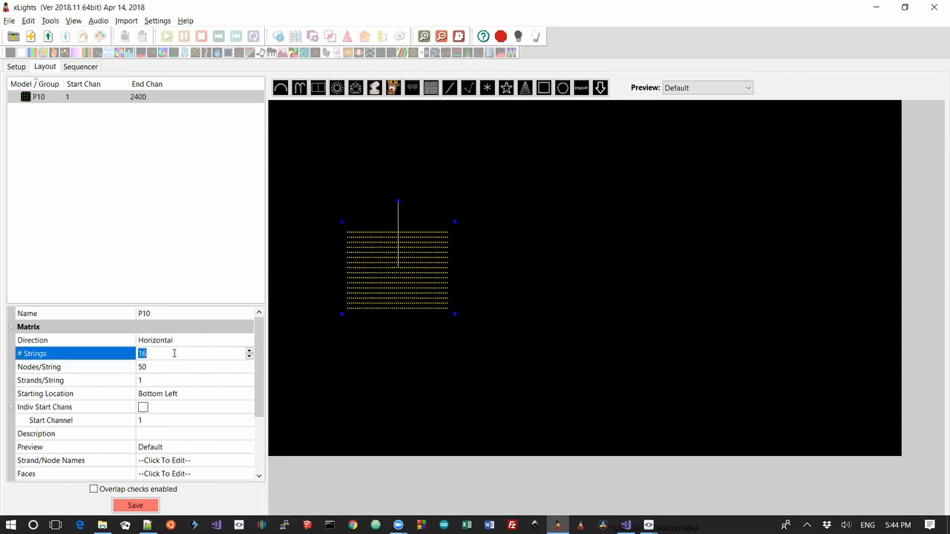
pyautogui.write('48')
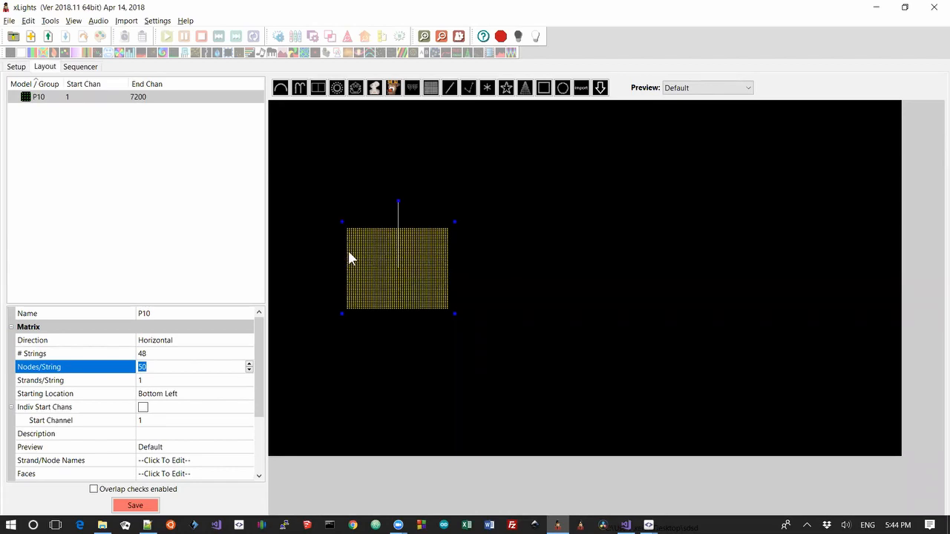
pyautogui.moveTo(478, 259)
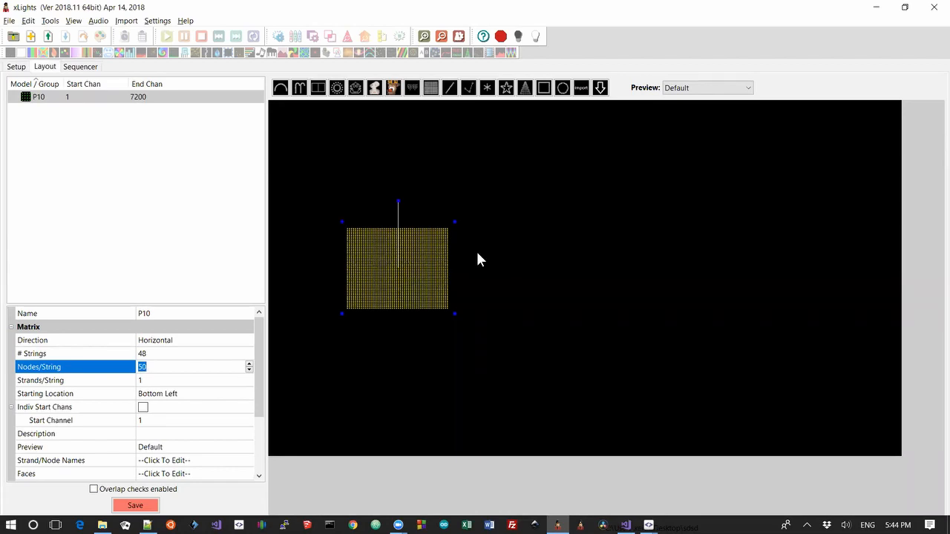
pyautogui.moveTo(497, 263)
pyautogui.write('96')
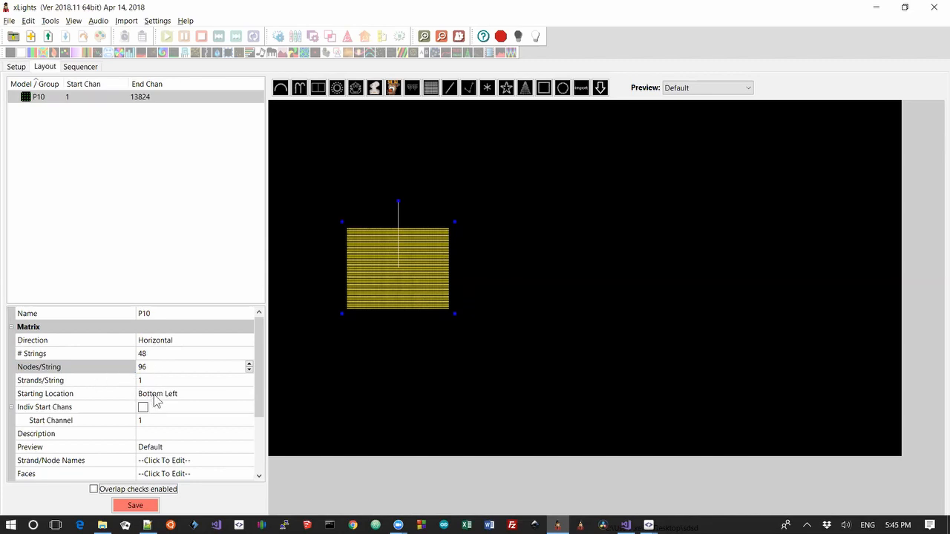
pyautogui.click(193, 393)
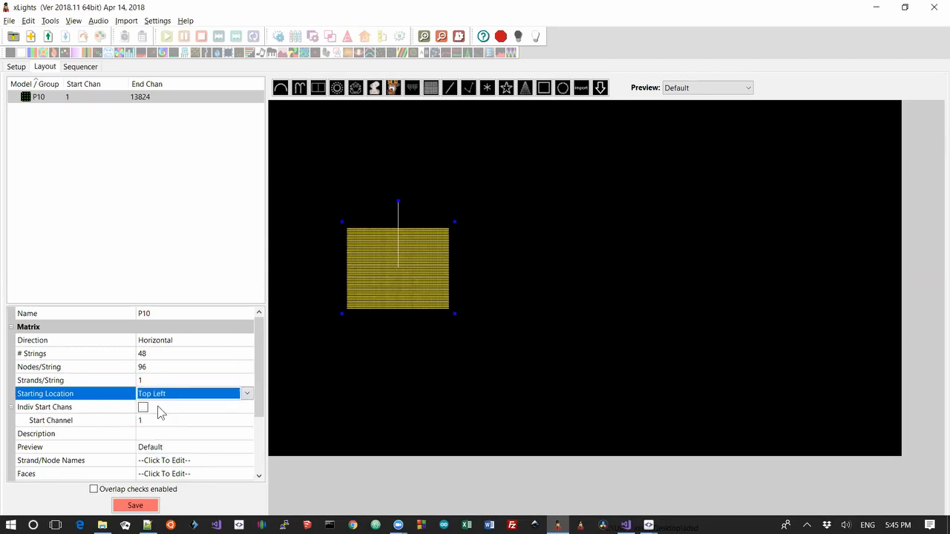
pyautogui.moveTo(295, 407)
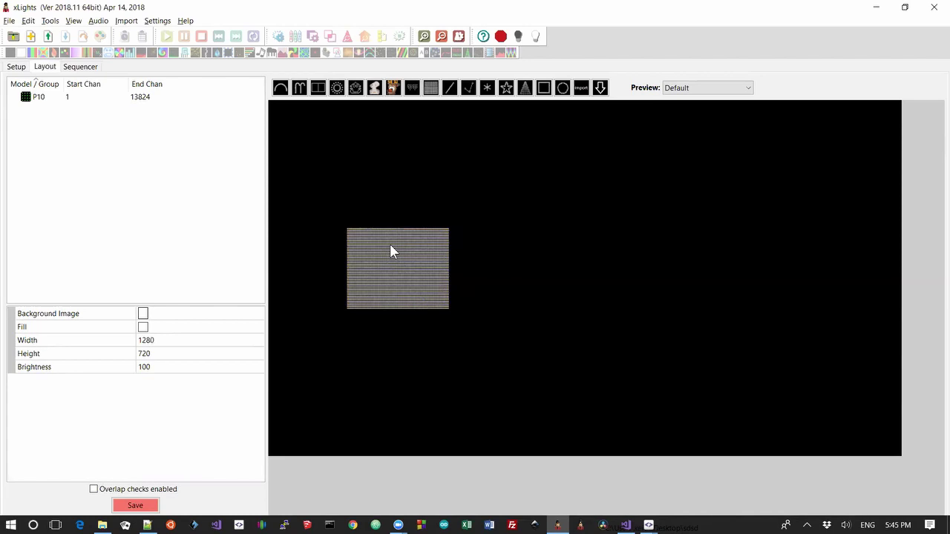
pyautogui.click(397, 267)
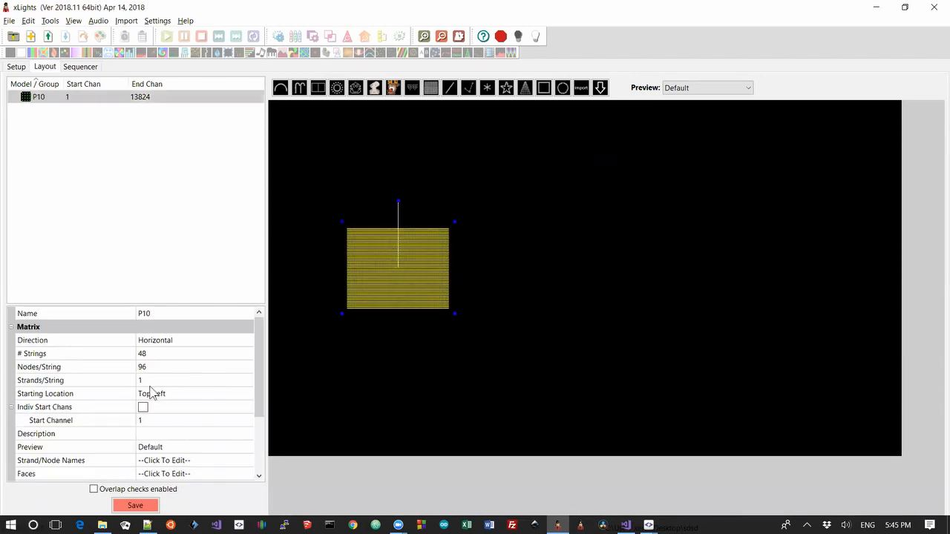
pyautogui.moveTo(172, 404)
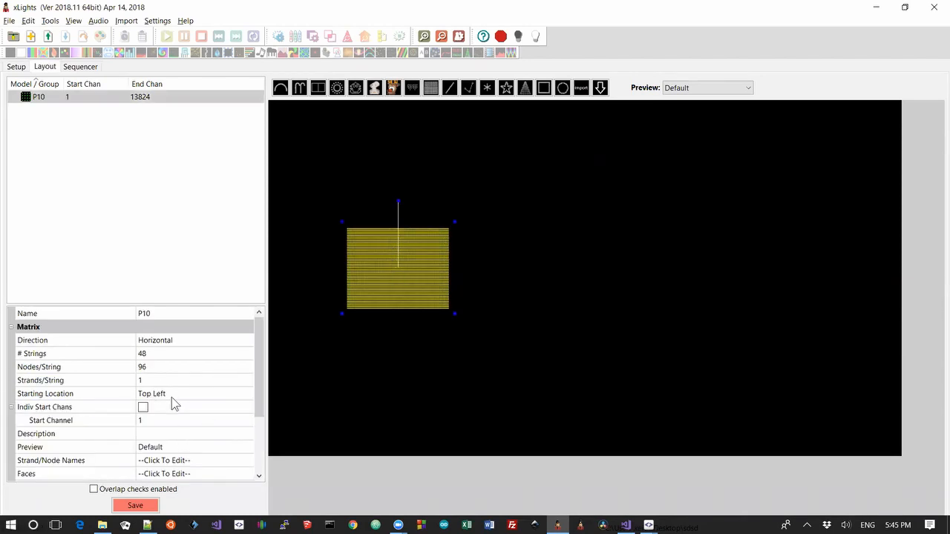
pyautogui.moveTo(163, 415)
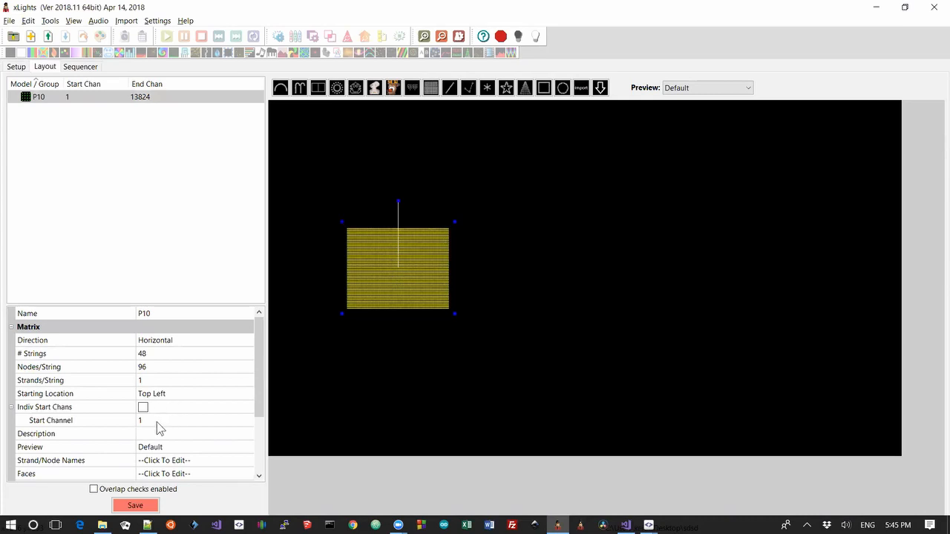
pyautogui.moveTo(423, 273)
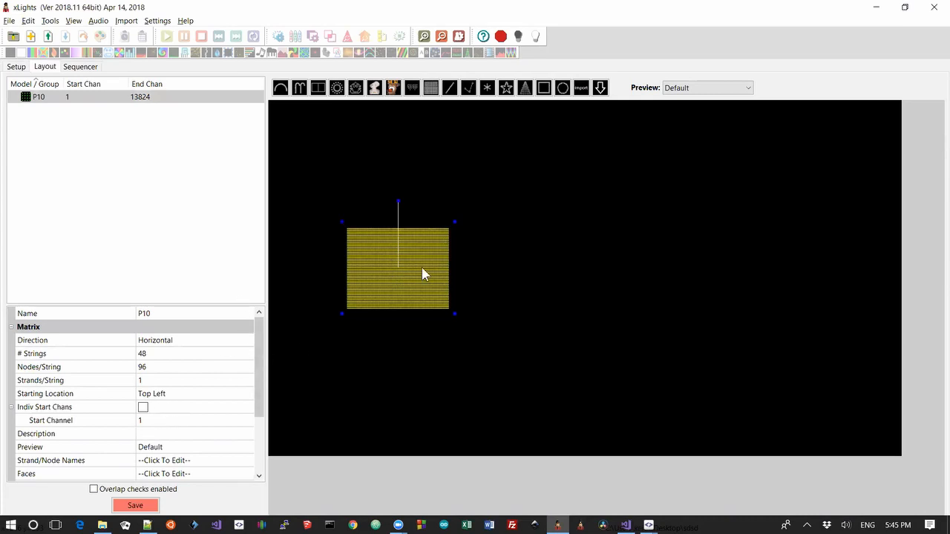
pyautogui.moveTo(150, 113)
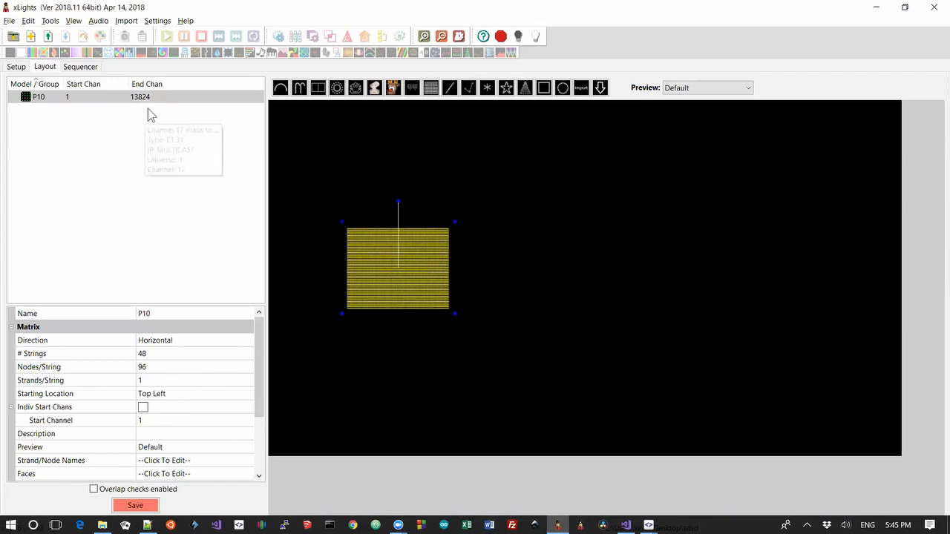
pyautogui.moveTo(148, 101)
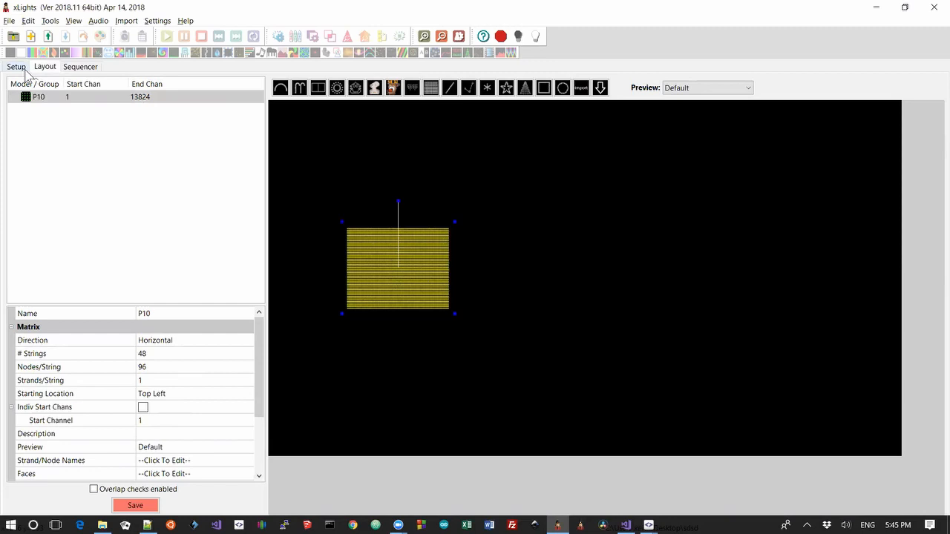
# - Begin inserting a NULL output after universe 5 on the networks page
pyautogui.click(15, 65)
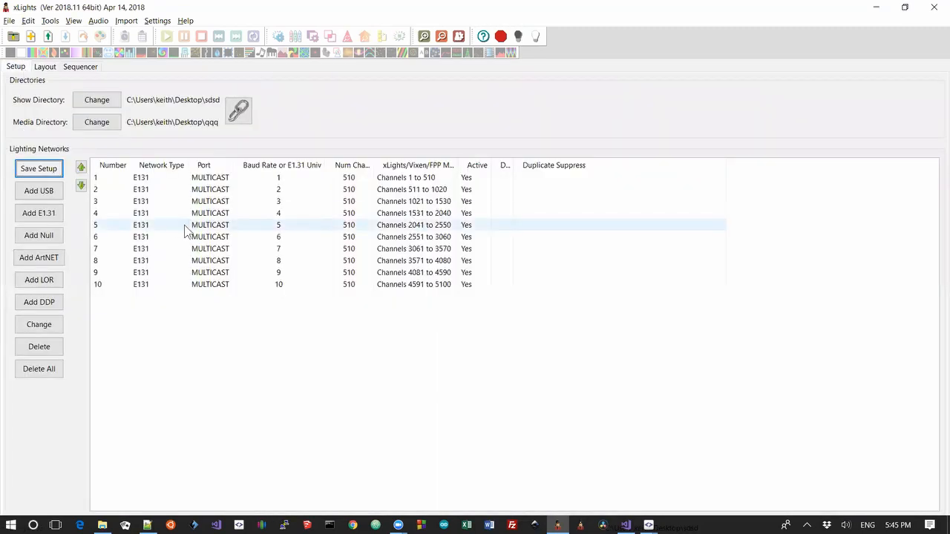
pyautogui.moveTo(205, 236)
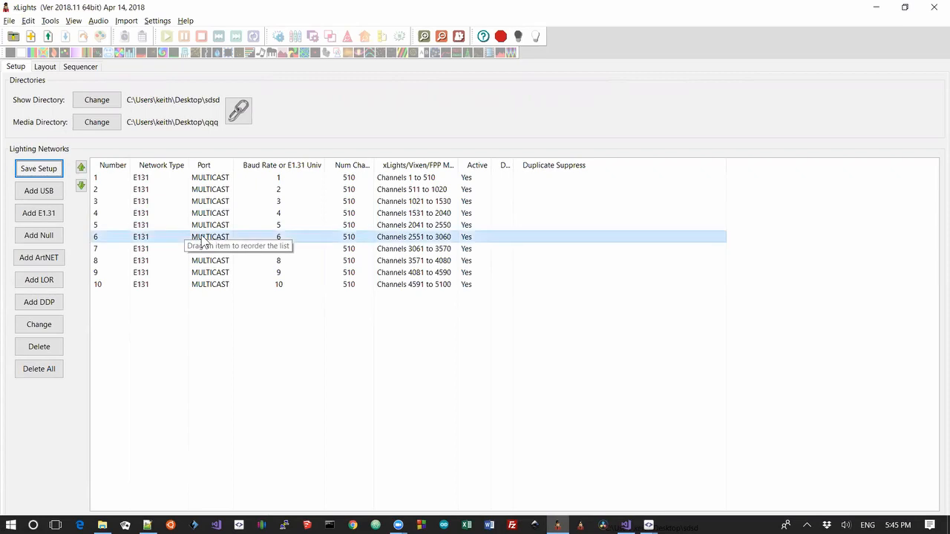
pyautogui.rightClick(216, 236)
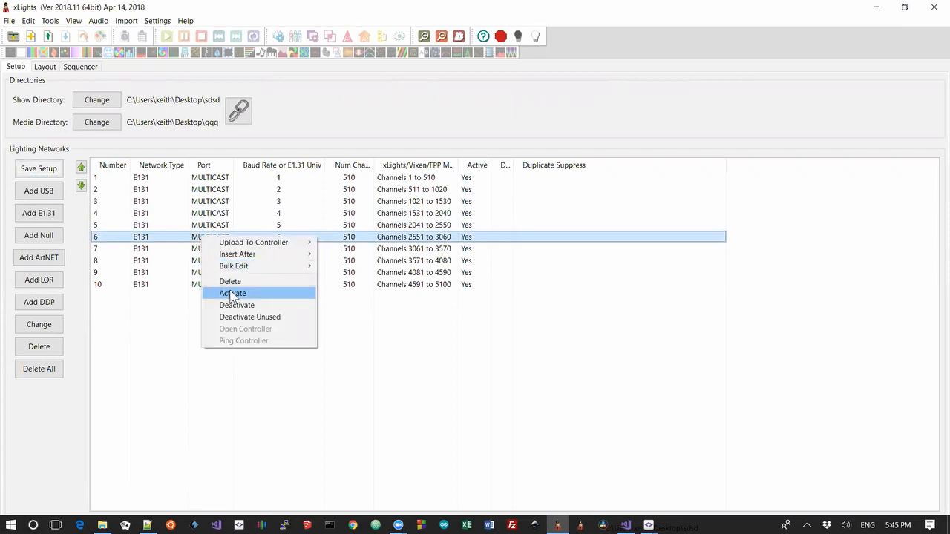
pyautogui.moveTo(252, 242)
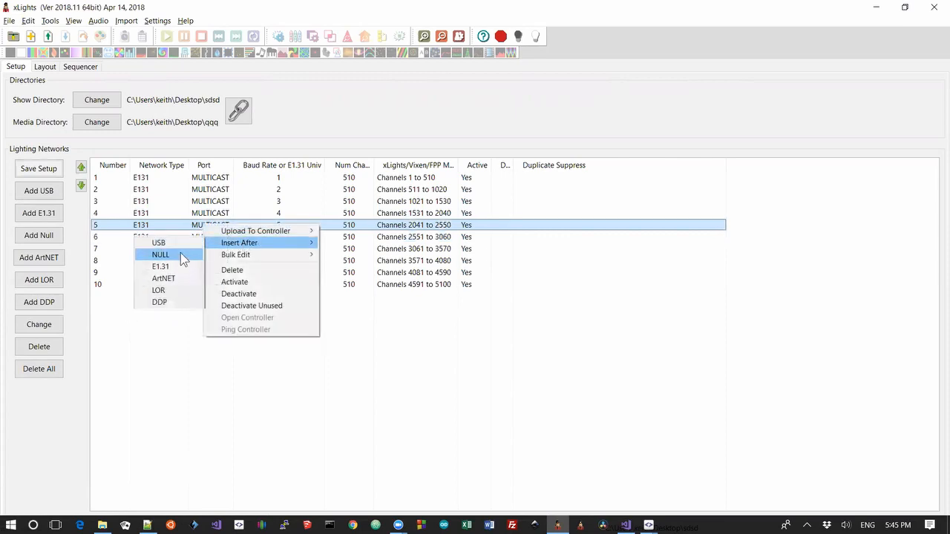
pyautogui.click(160, 255)
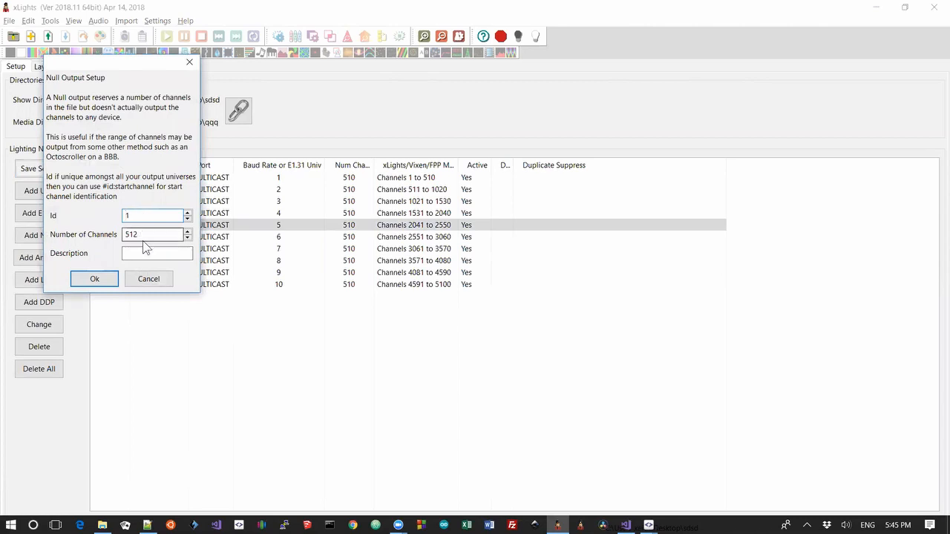
# - Create the NULL output with 13824 channels, description P10 and id 64001 as network 6
pyautogui.tripleClick(151, 235)
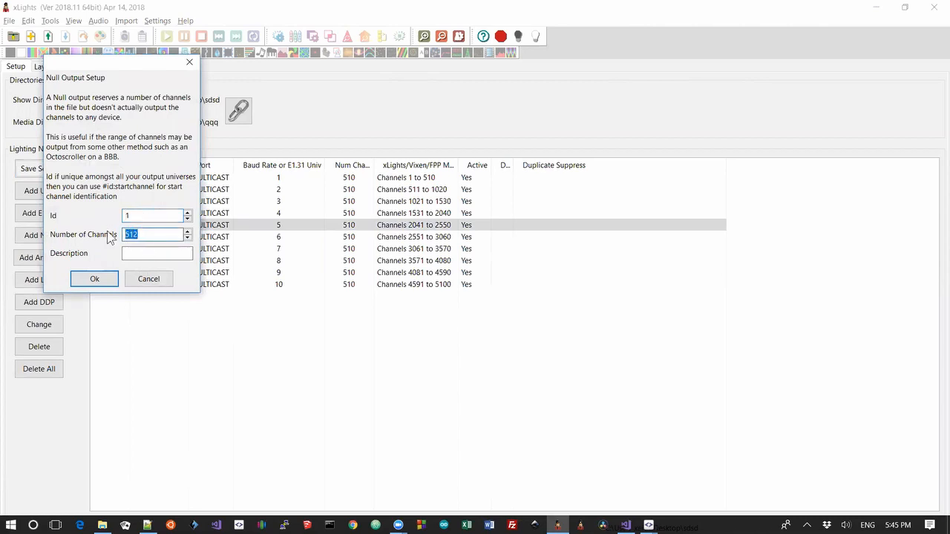
pyautogui.write('138')
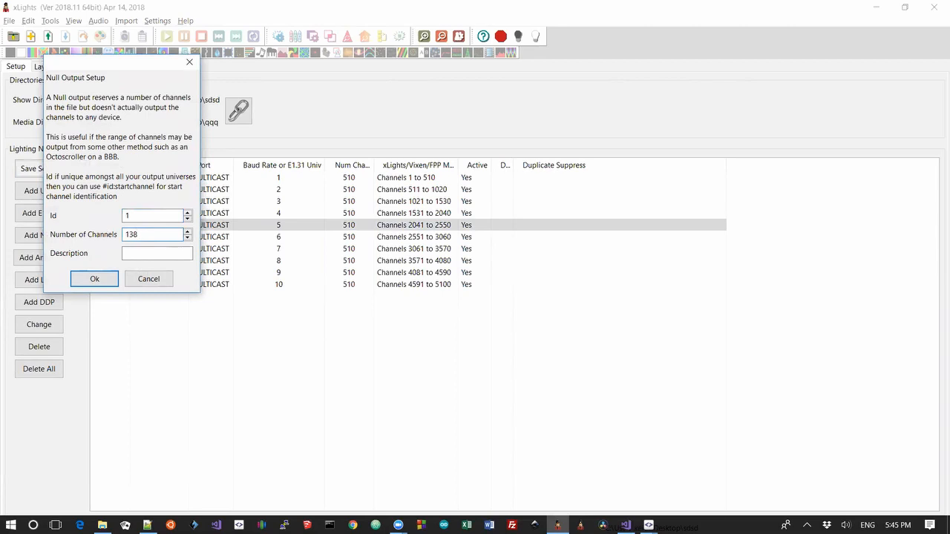
pyautogui.write('13824')
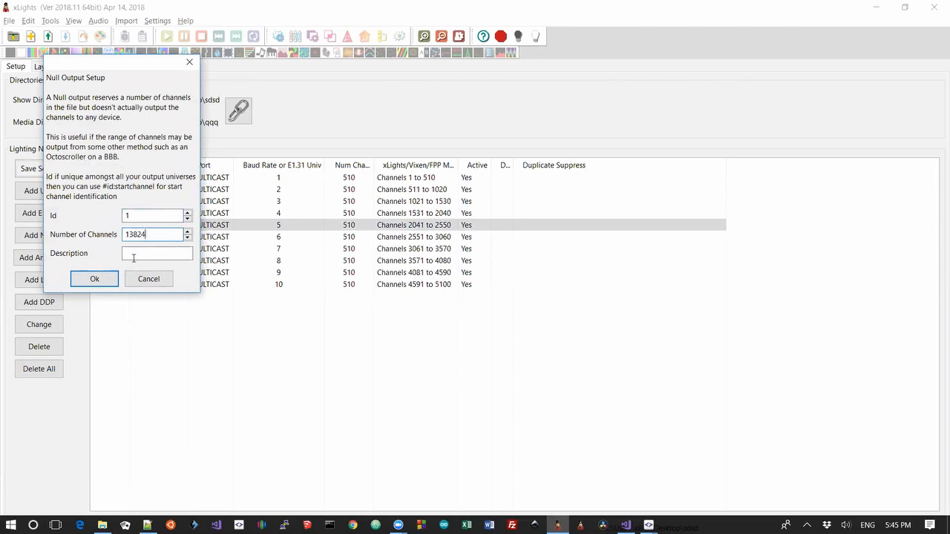
pyautogui.write('P10')
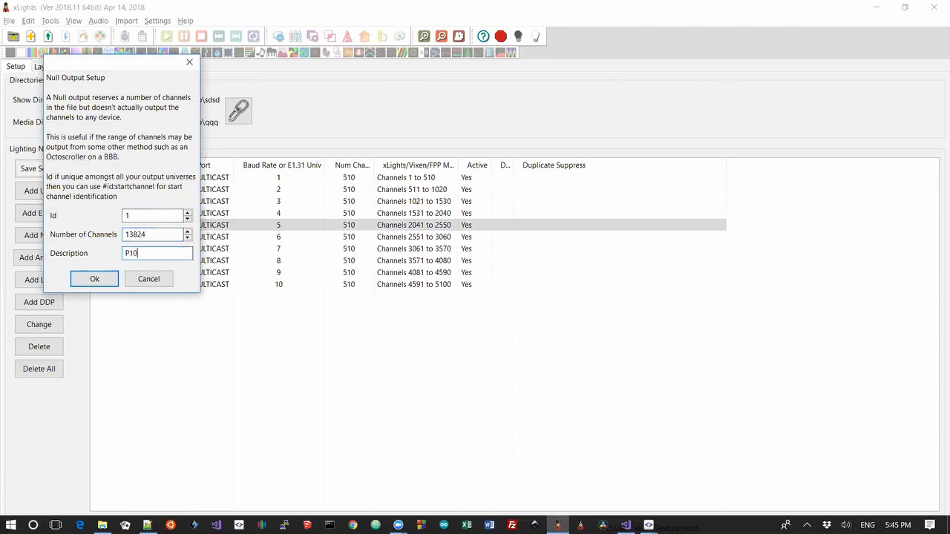
pyautogui.click(151, 215)
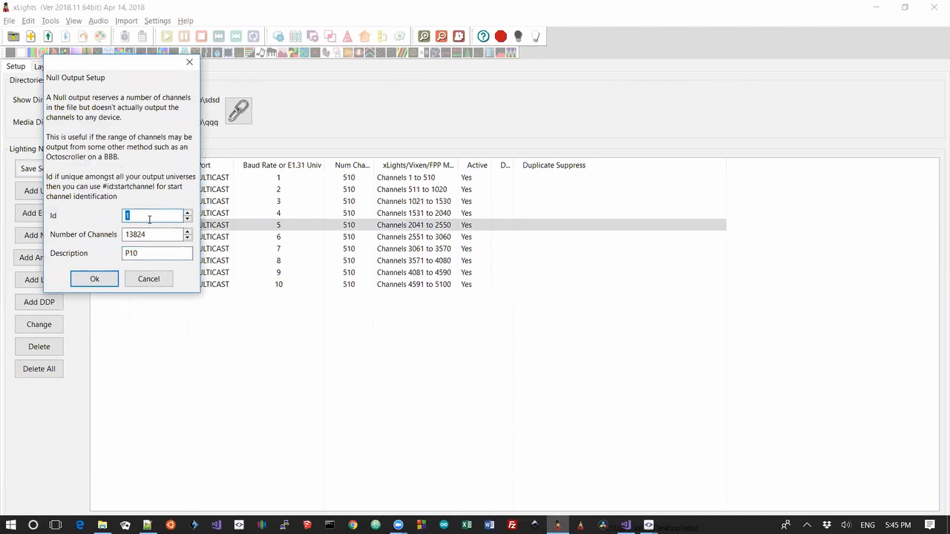
pyautogui.write('6400')
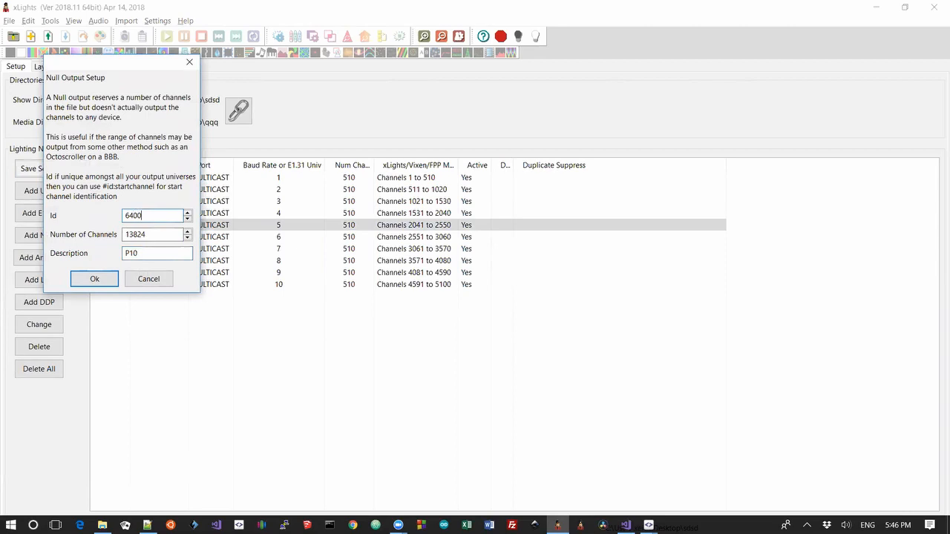
pyautogui.write('01')
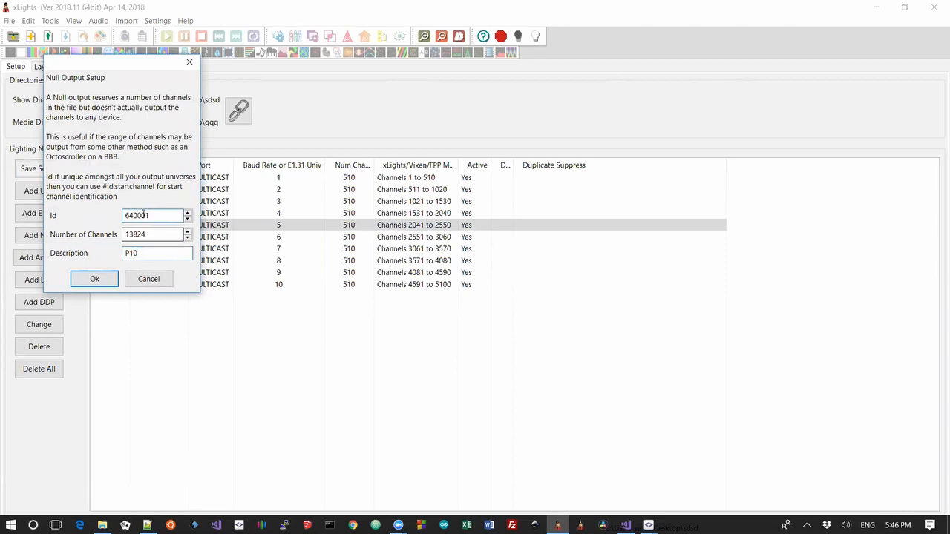
pyautogui.press('Backspace')
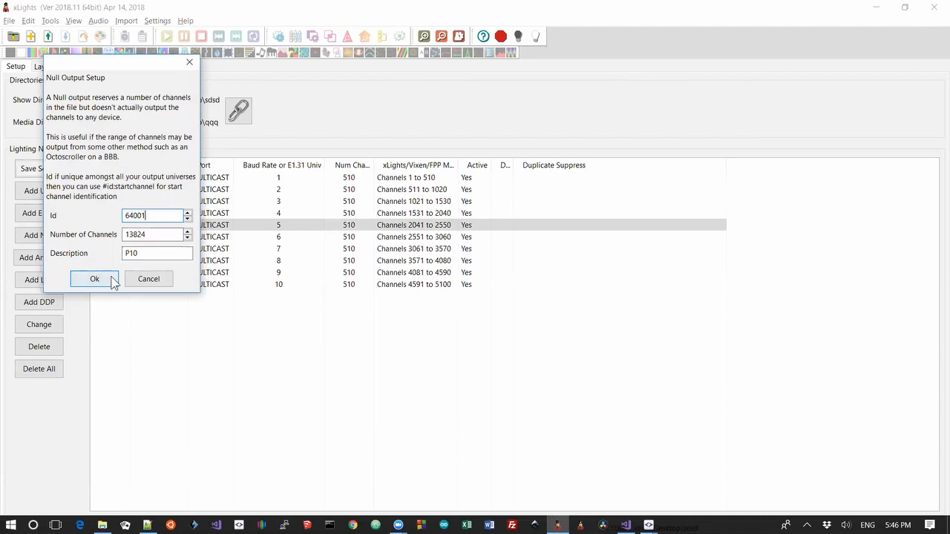
pyautogui.click(95, 278)
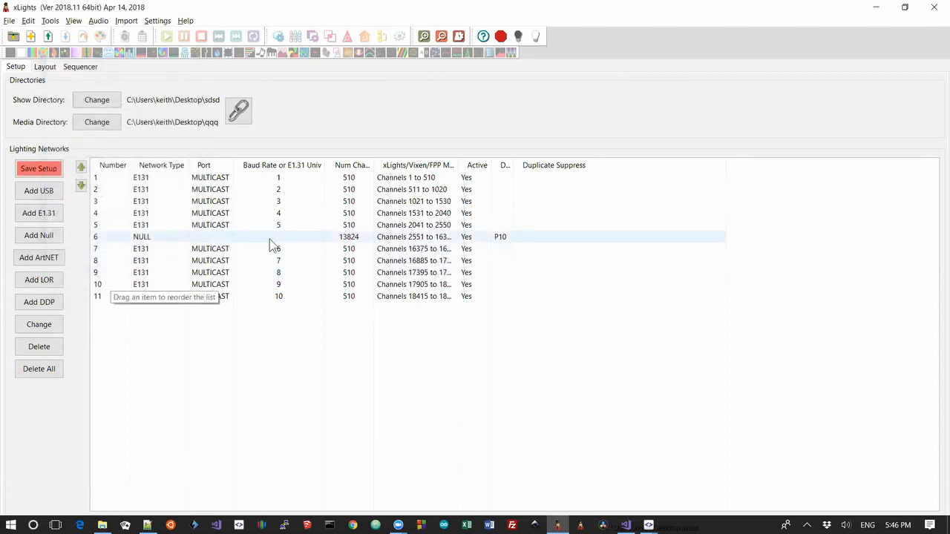
pyautogui.moveTo(280, 245)
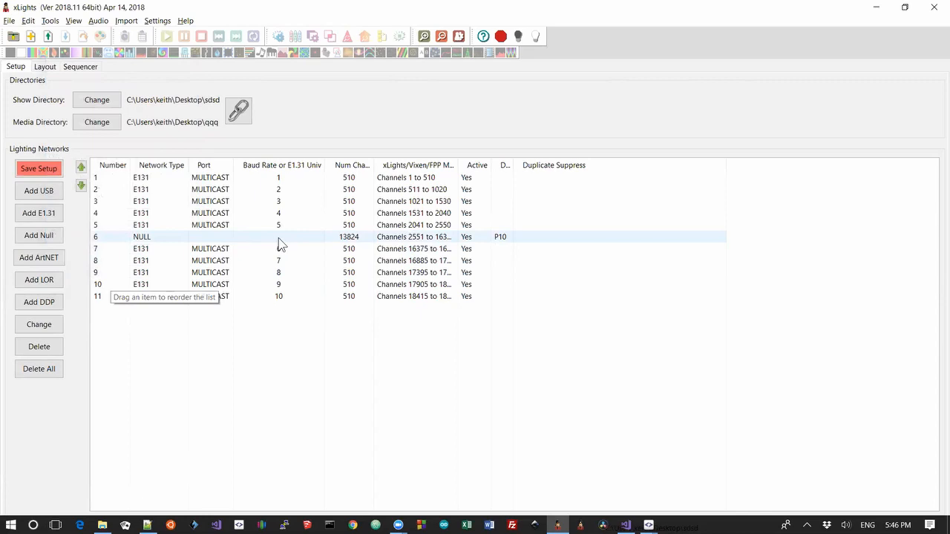
pyautogui.click(141, 202)
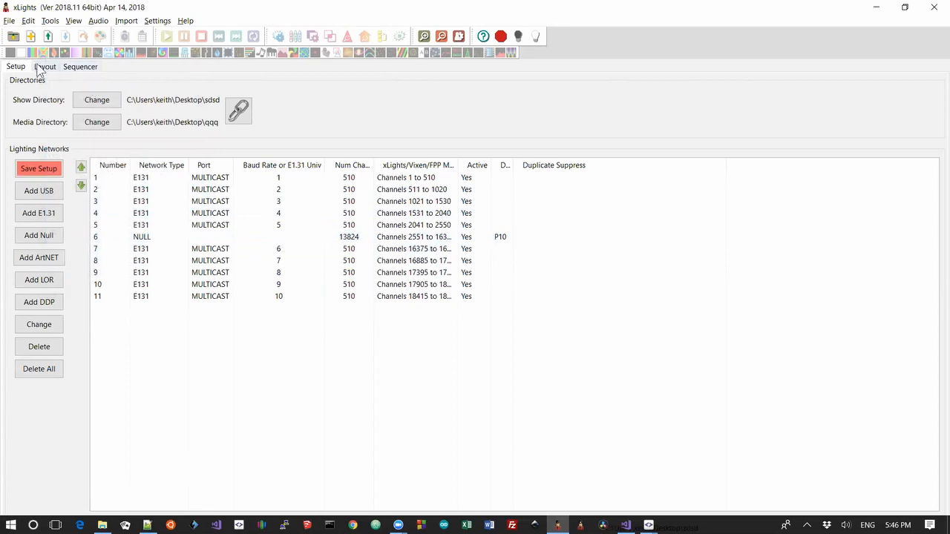
# - Set the P10 model's start channel to #64001:1, mapping it to channels 2551–16374
pyautogui.click(44, 67)
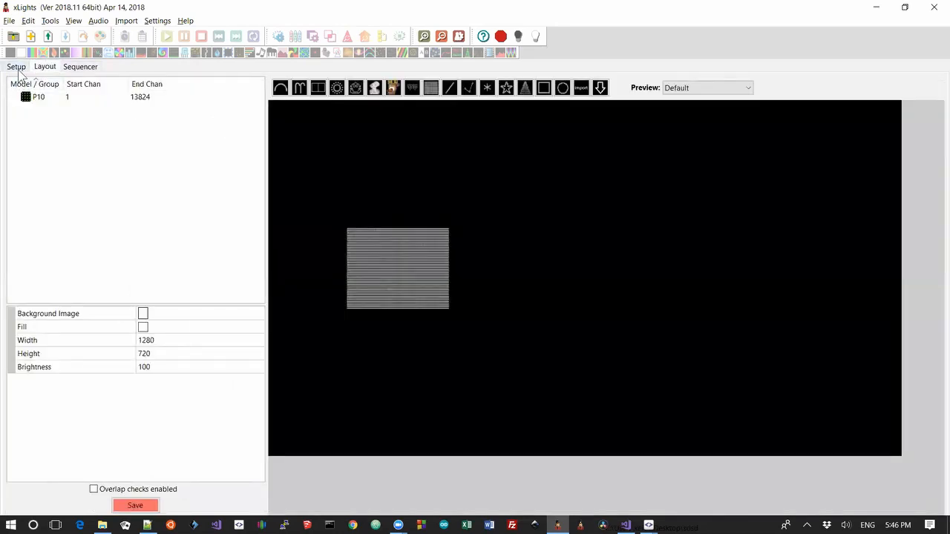
pyautogui.click(15, 65)
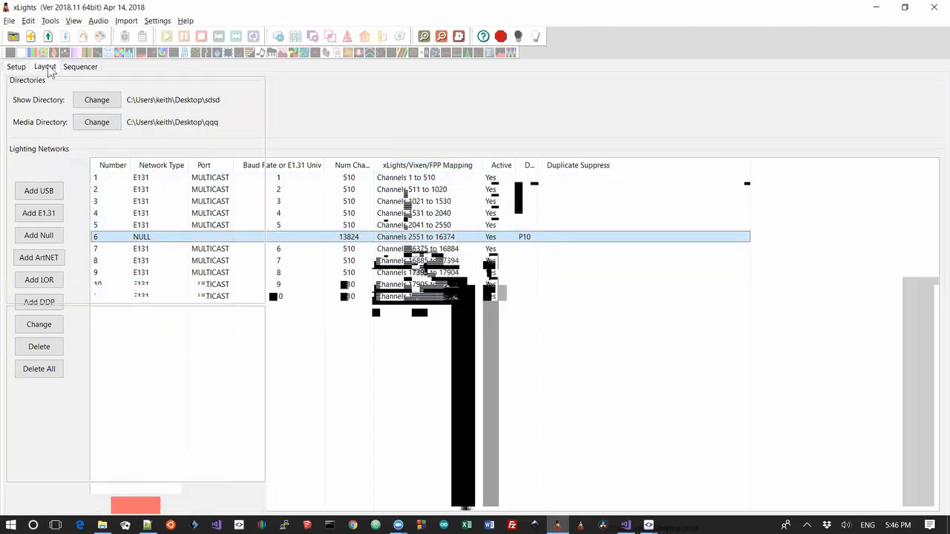
pyautogui.click(45, 66)
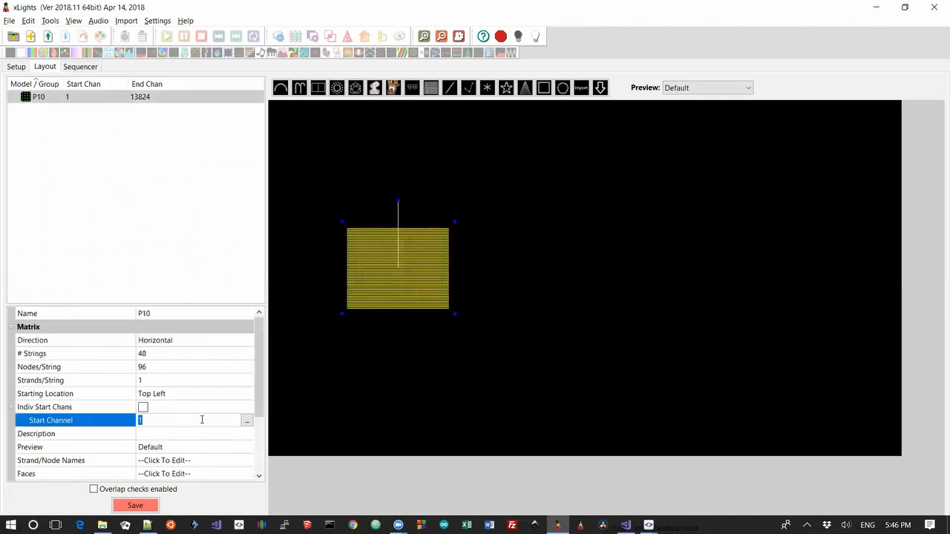
pyautogui.write('#64001:1')
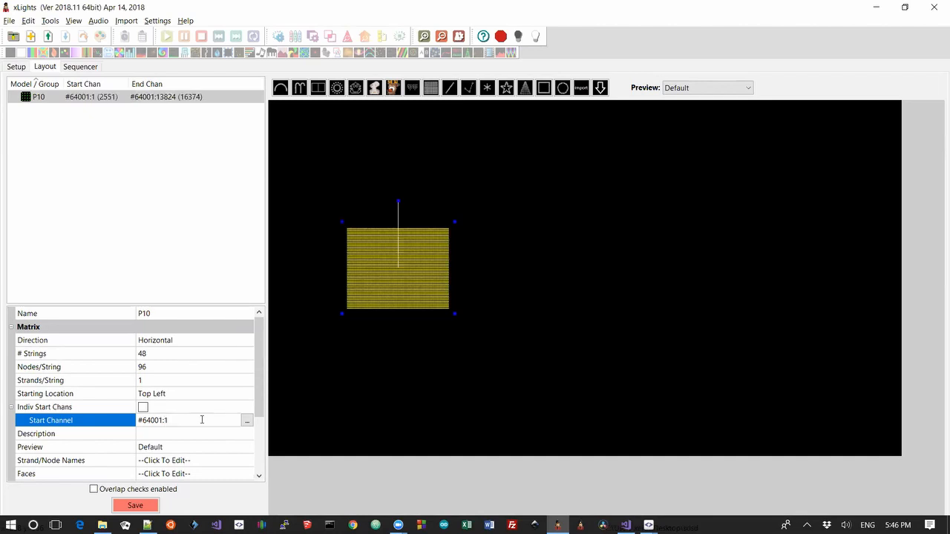
pyautogui.moveTo(111, 104)
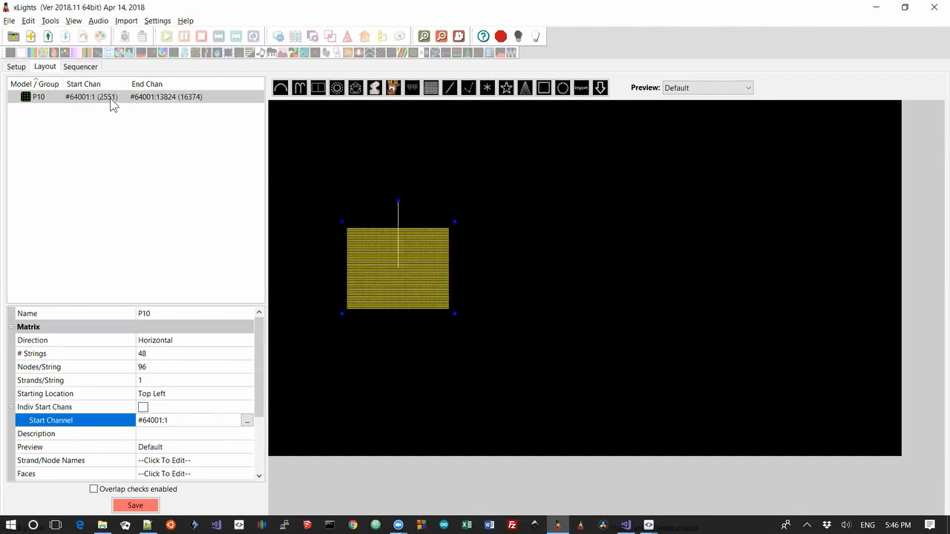
pyautogui.moveTo(104, 101)
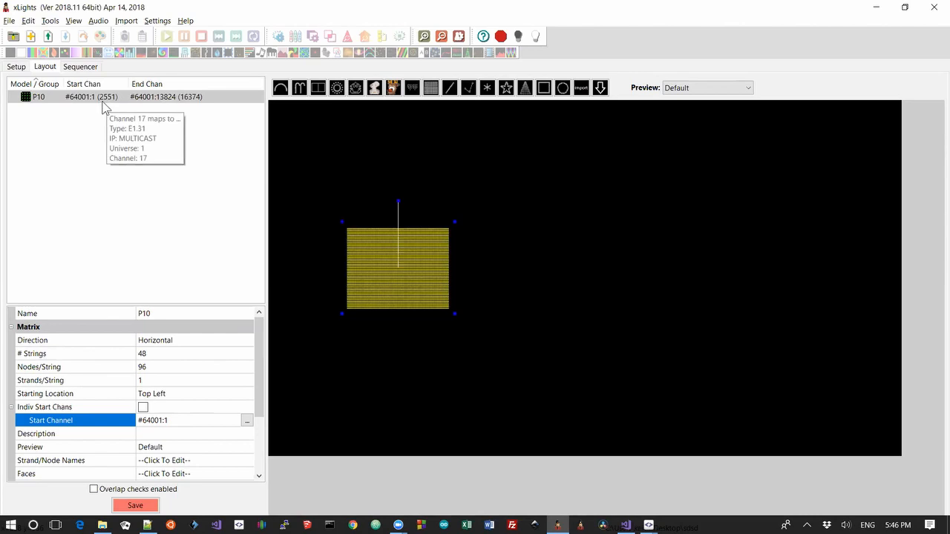
# - Review the networks list to confirm the P10 NULL output at channels 2551–16374 matches the model
pyautogui.click(15, 65)
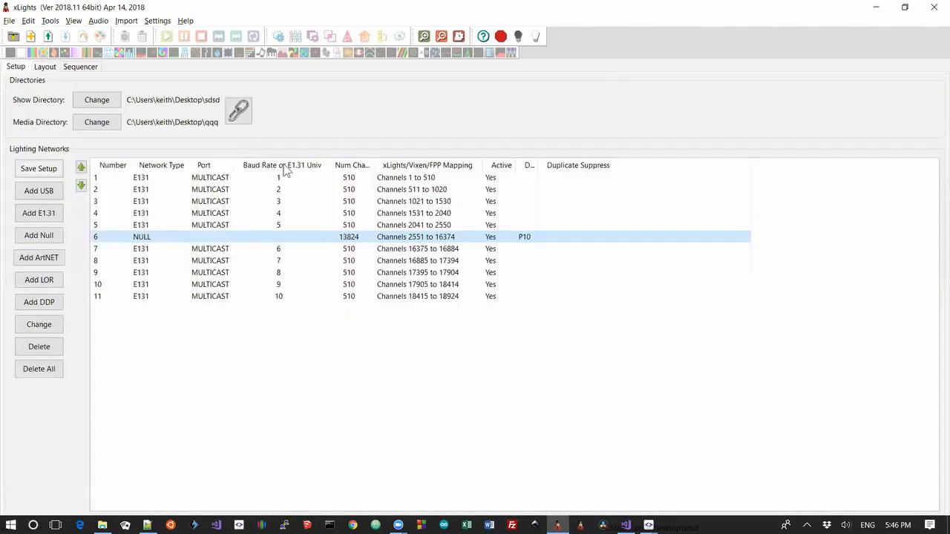
pyautogui.moveTo(348, 245)
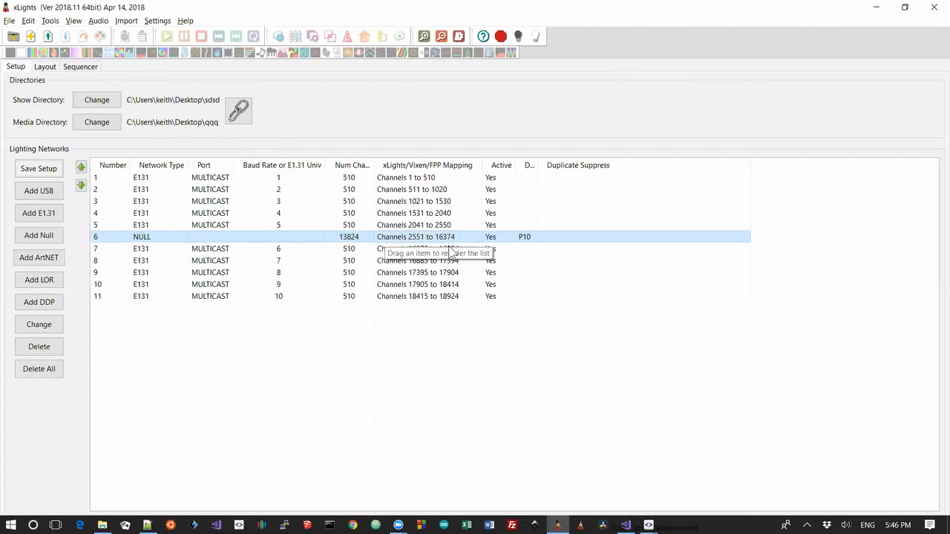
pyautogui.moveTo(355, 276)
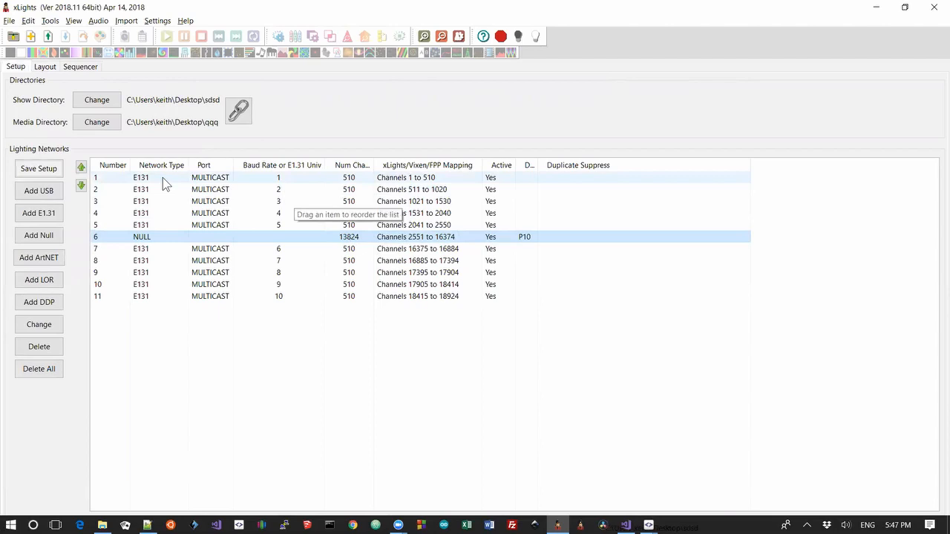
pyautogui.moveTo(162, 245)
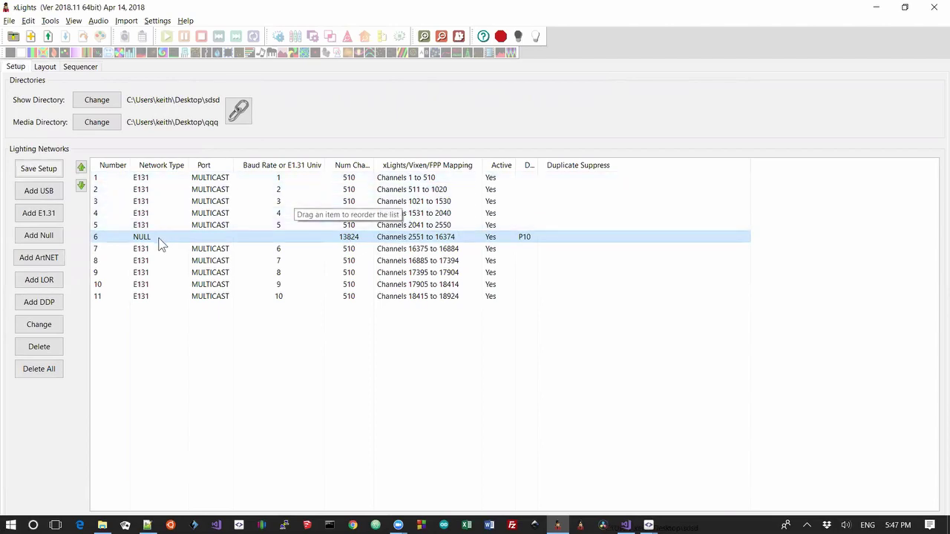
pyautogui.moveTo(230, 237)
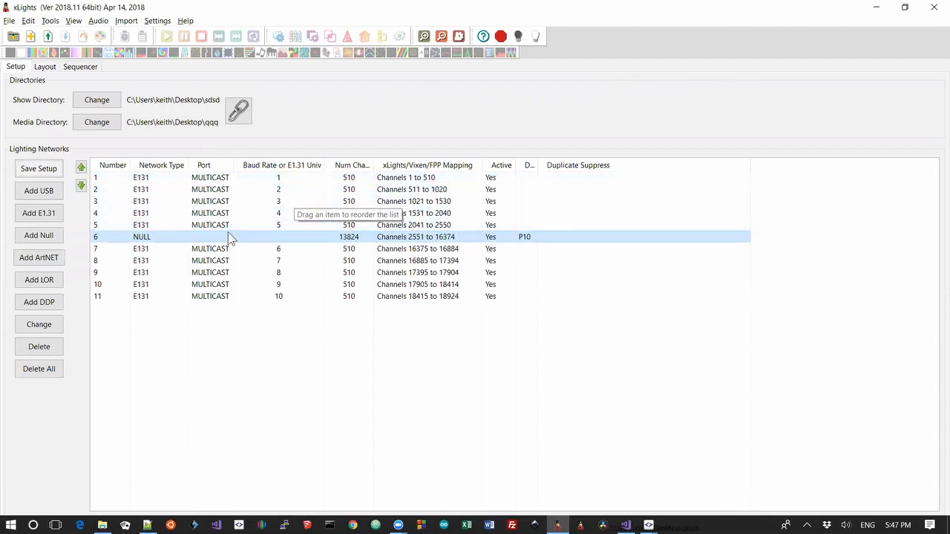
pyautogui.moveTo(359, 245)
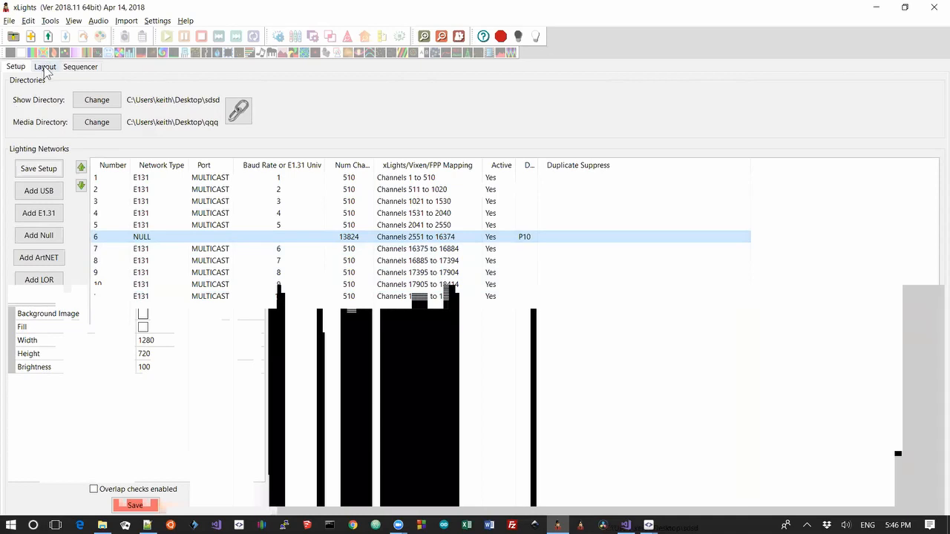
pyautogui.click(44, 65)
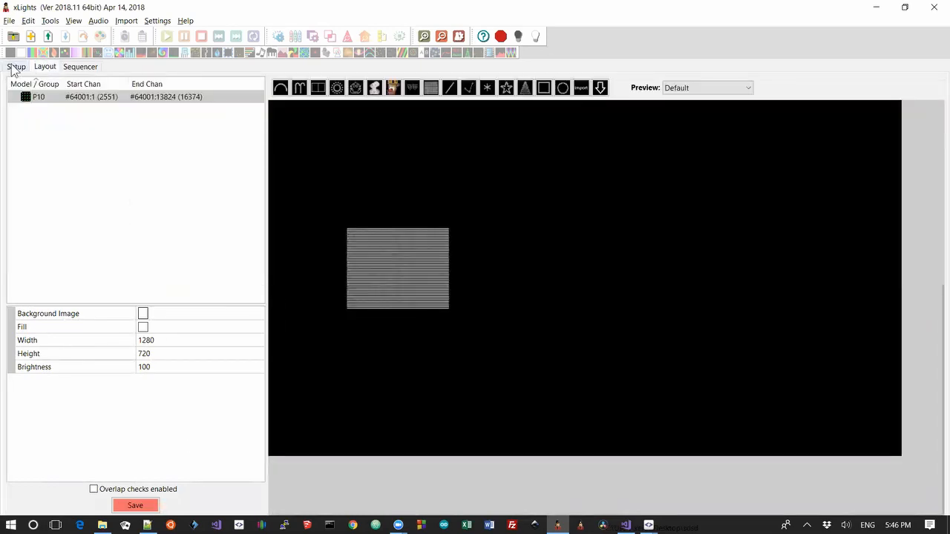
pyautogui.click(15, 66)
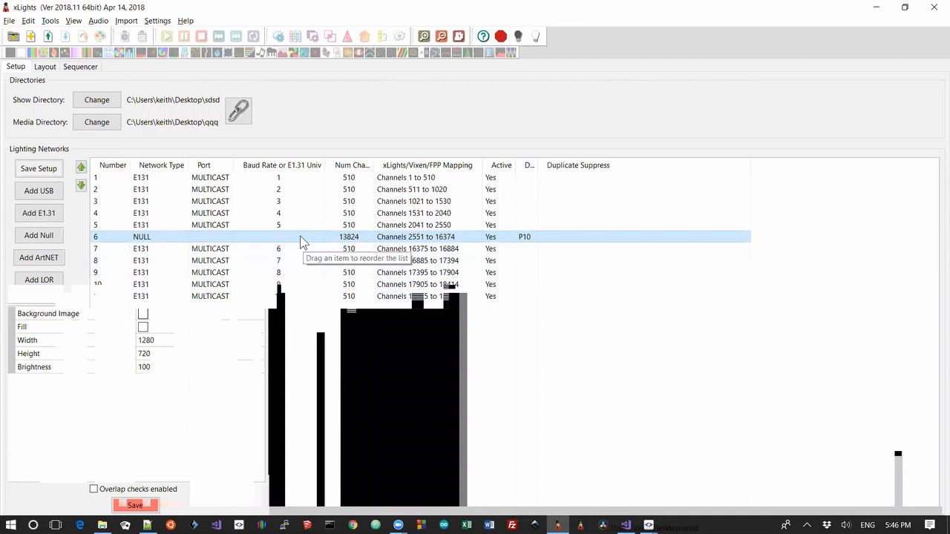
pyautogui.moveTo(414, 247)
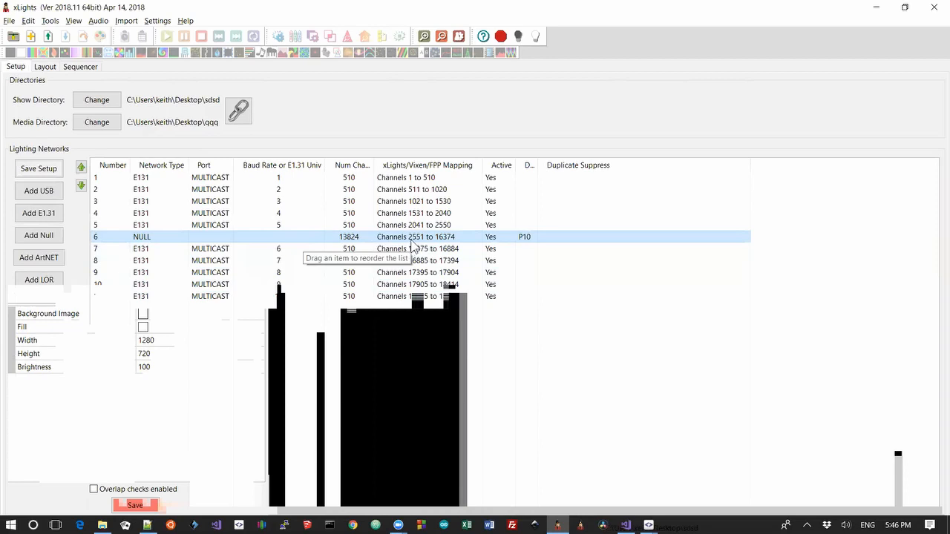
pyautogui.moveTo(425, 244)
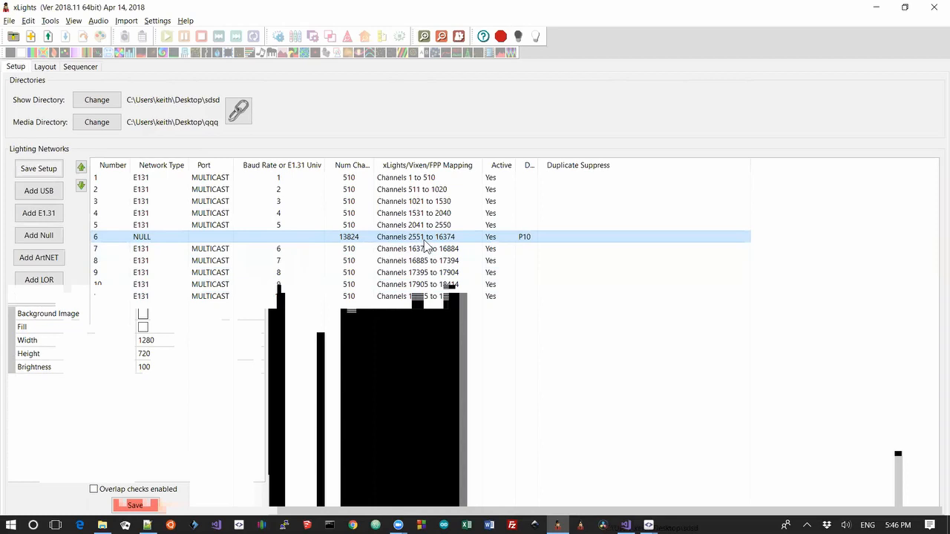
pyautogui.moveTo(191, 237)
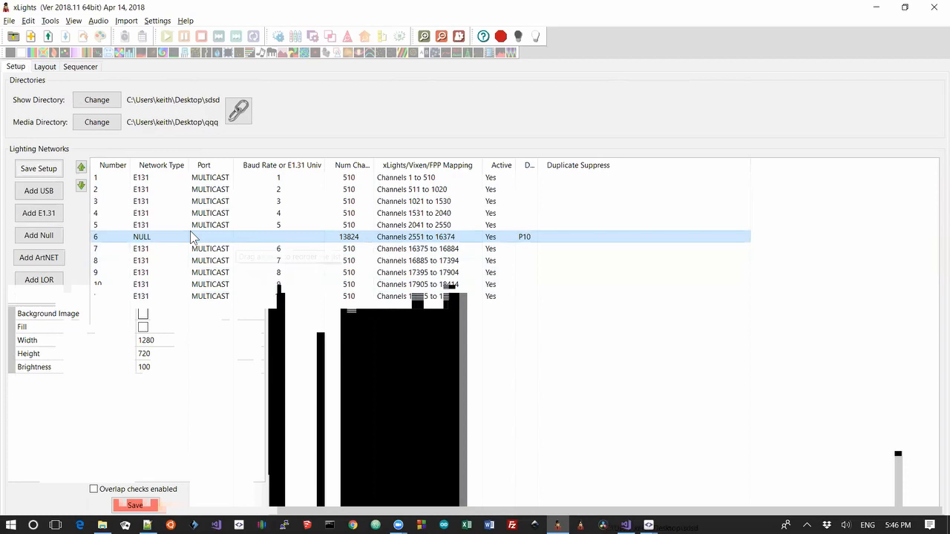
pyautogui.moveTo(151, 243)
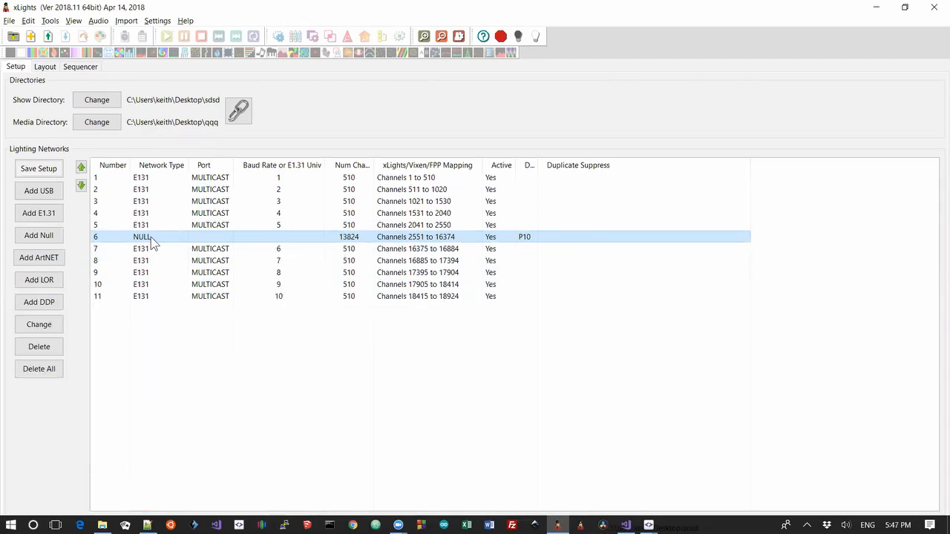
pyautogui.moveTo(58, 77)
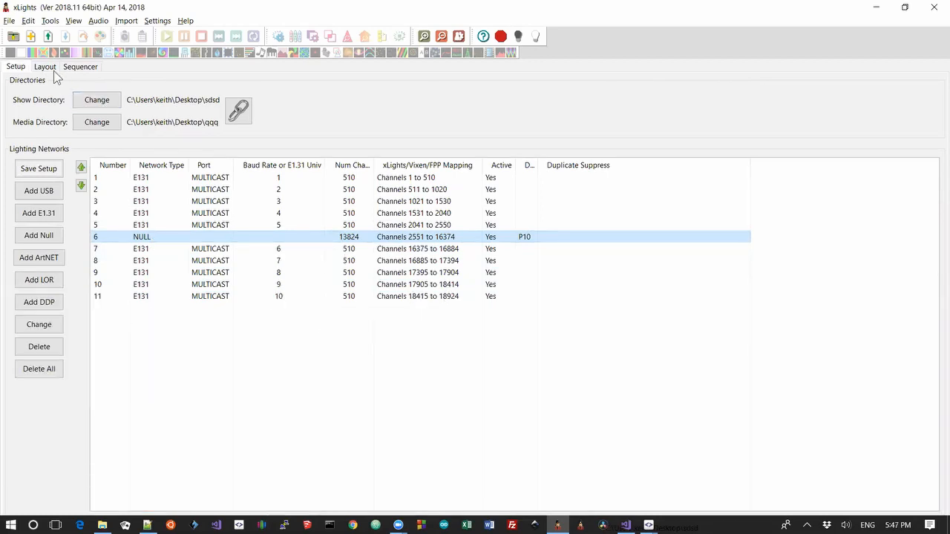
# - Check the P10 matrix properties show start channel #64001:1 equal to channel 2551
pyautogui.click(44, 65)
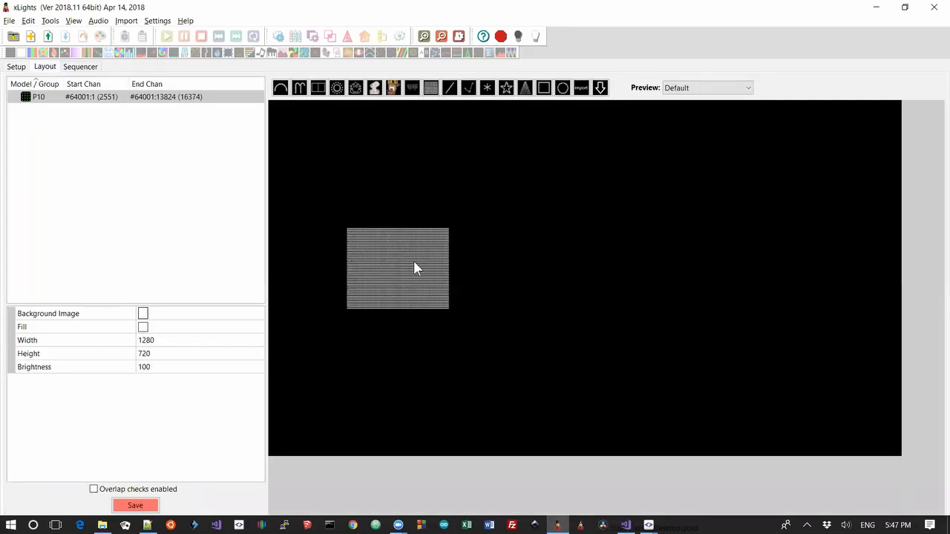
pyautogui.click(398, 267)
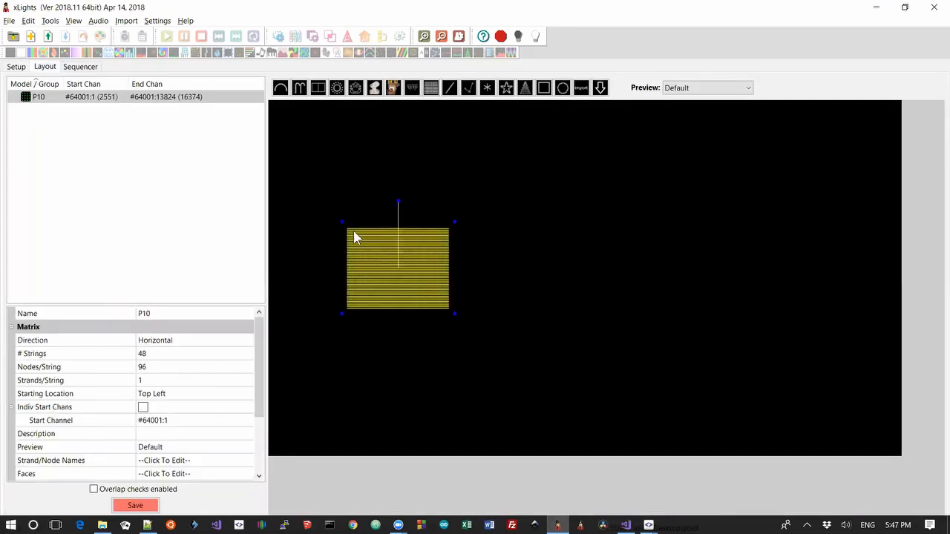
pyautogui.moveTo(333, 240)
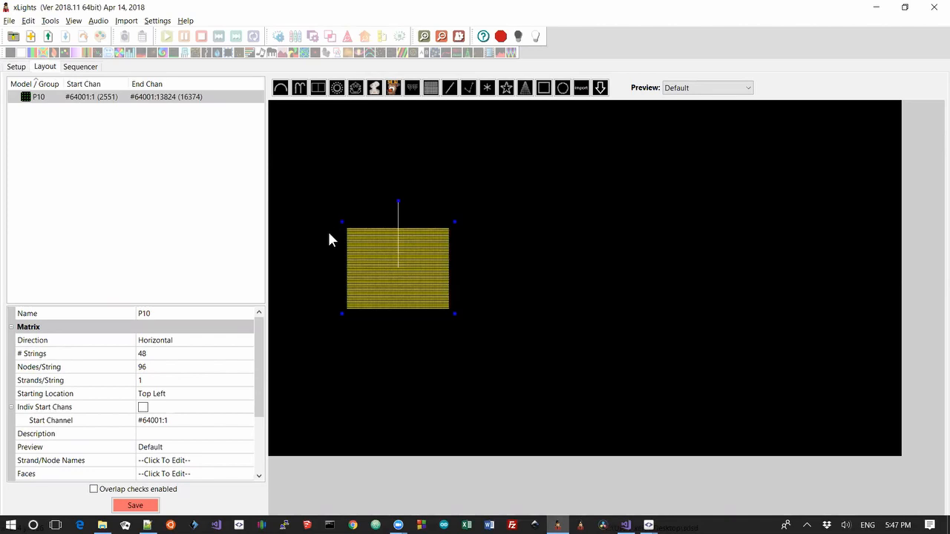
pyautogui.moveTo(386, 243)
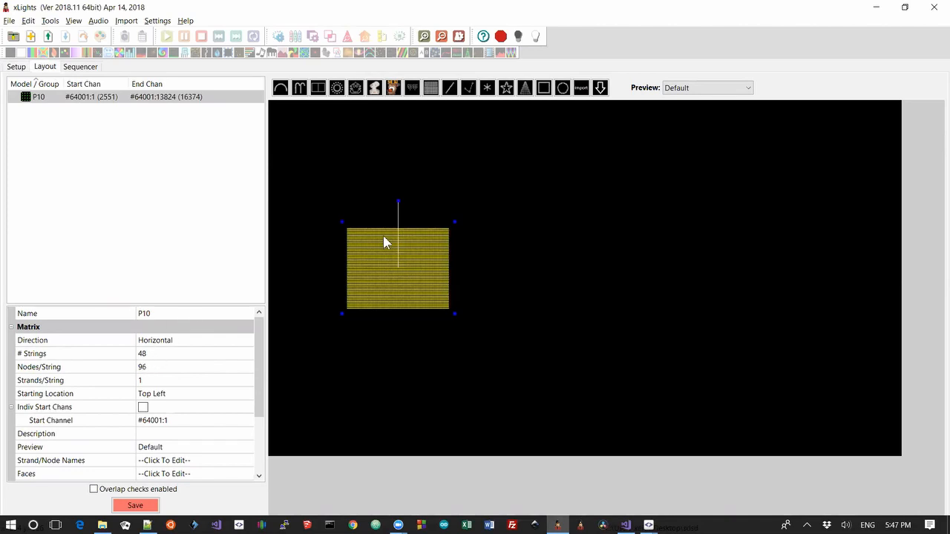
pyautogui.moveTo(448, 248)
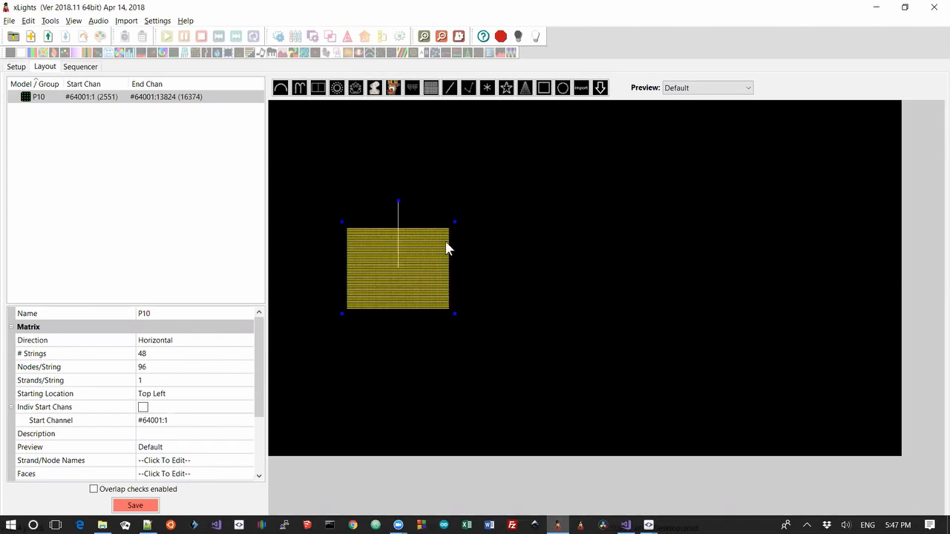
pyautogui.moveTo(154, 393)
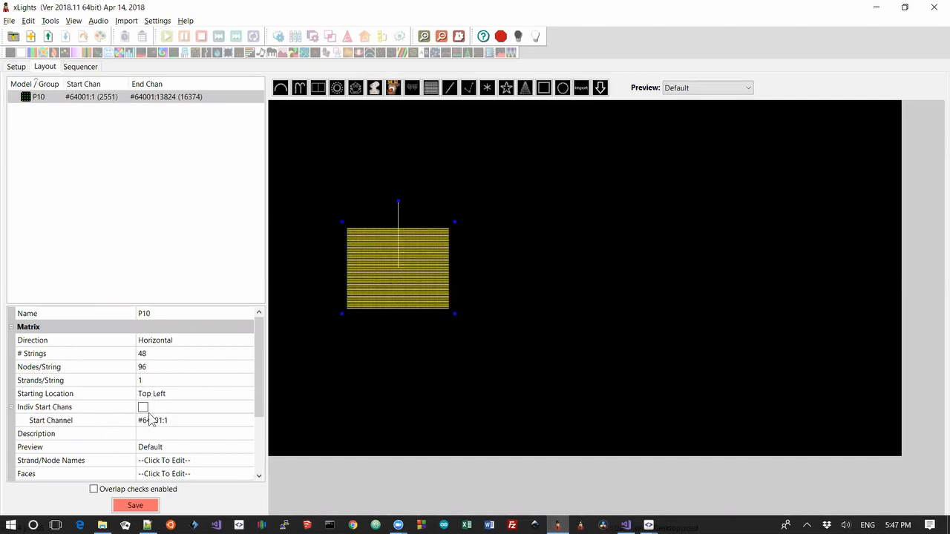
pyautogui.click(15, 66)
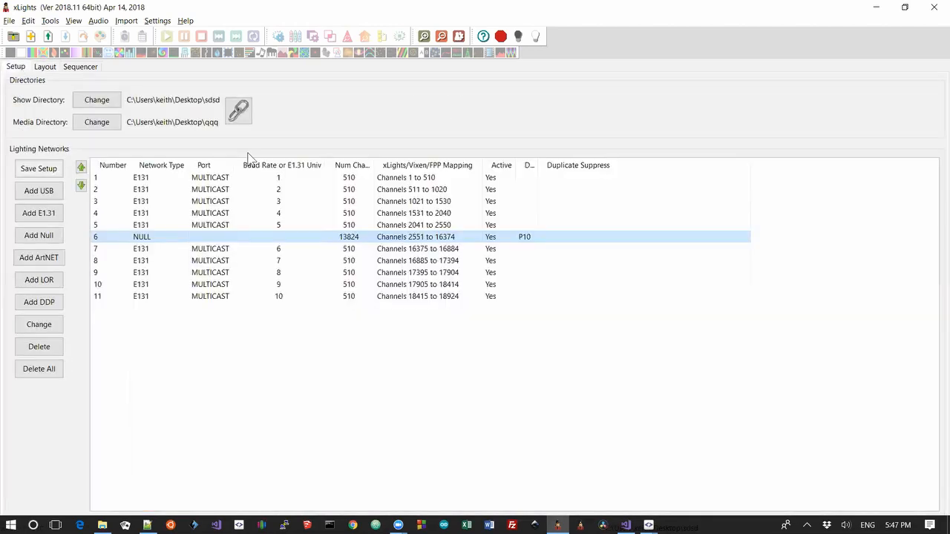
pyautogui.moveTo(335, 248)
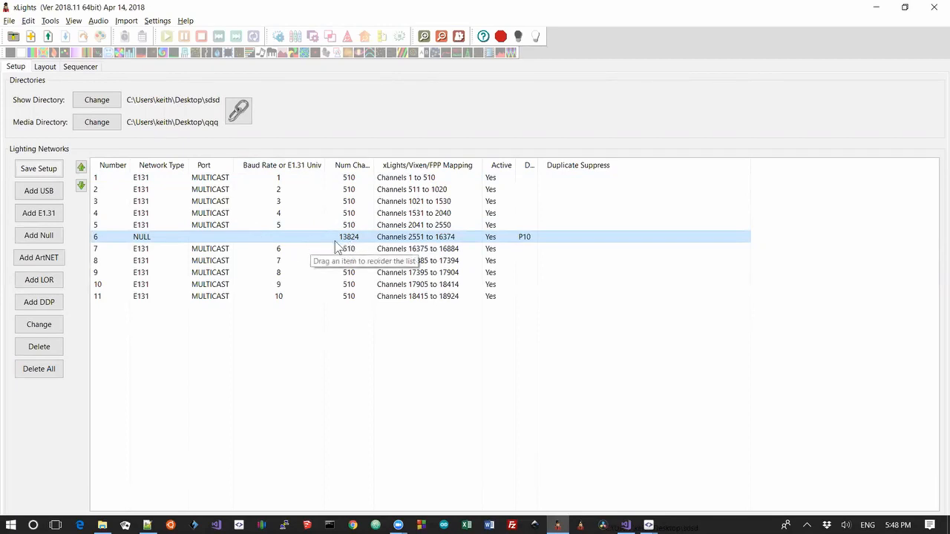
pyautogui.click(45, 65)
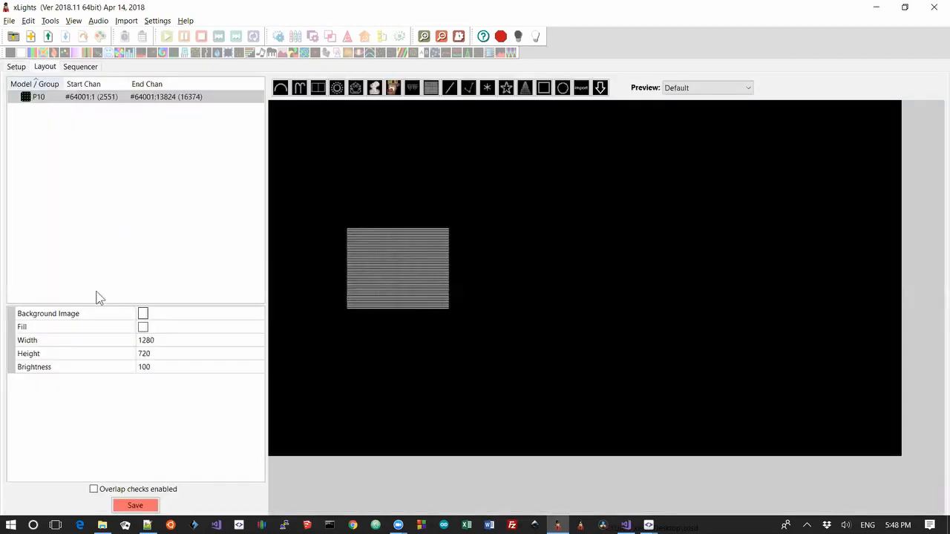
pyautogui.click(398, 267)
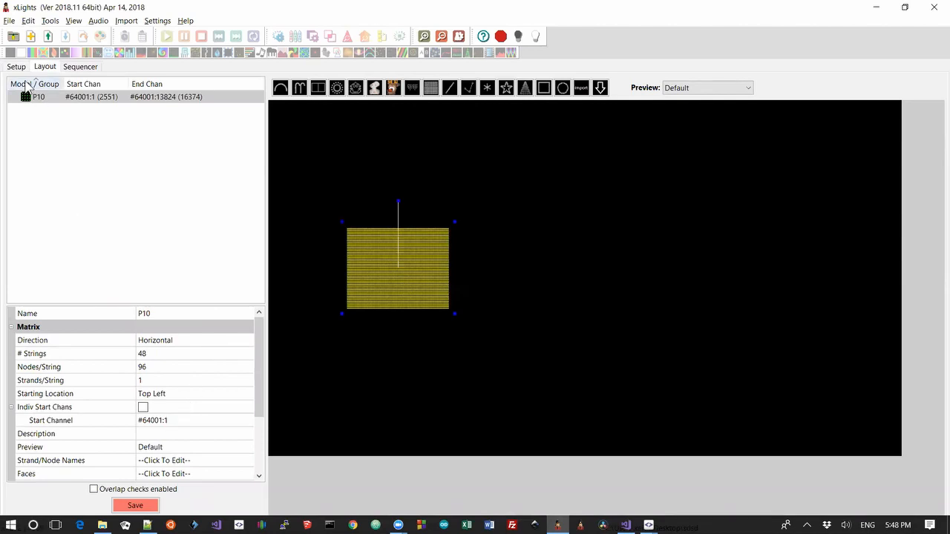
# - Move the P10 NULL output below universe 10 so it maps channels 5101–18924
pyautogui.click(14, 65)
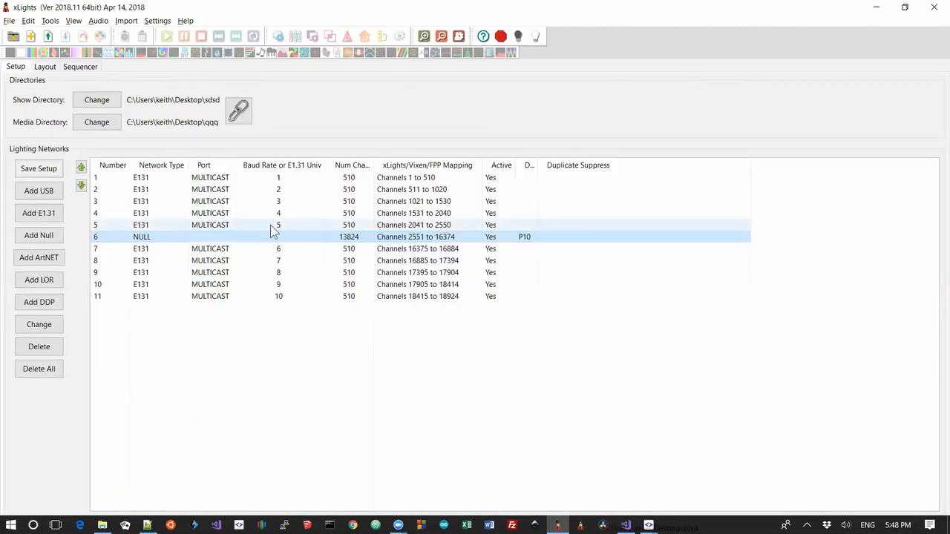
pyautogui.rightClick(279, 226)
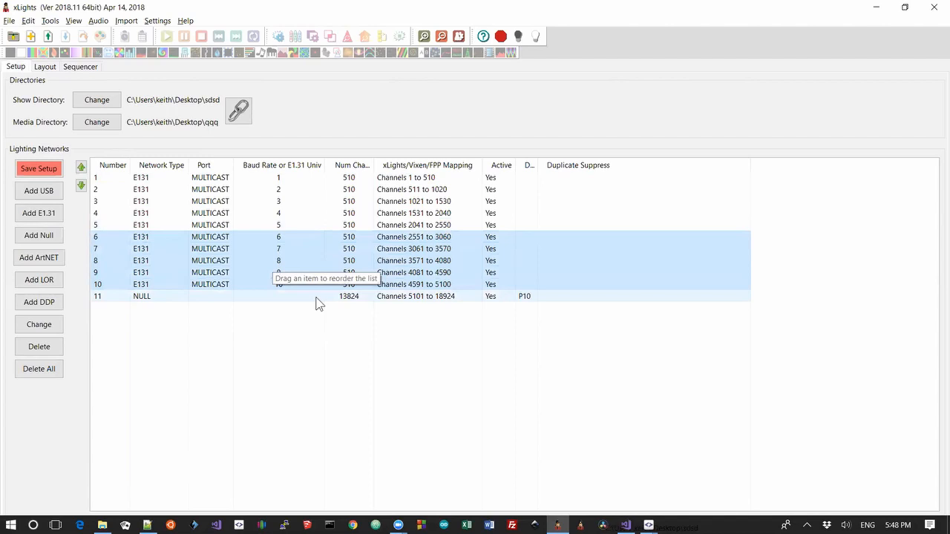
pyautogui.click(415, 297)
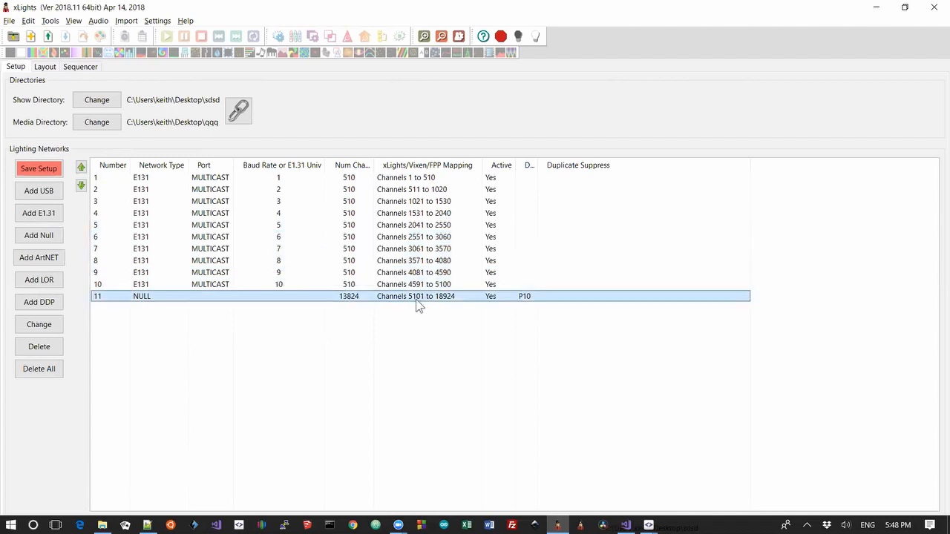
pyautogui.moveTo(42, 81)
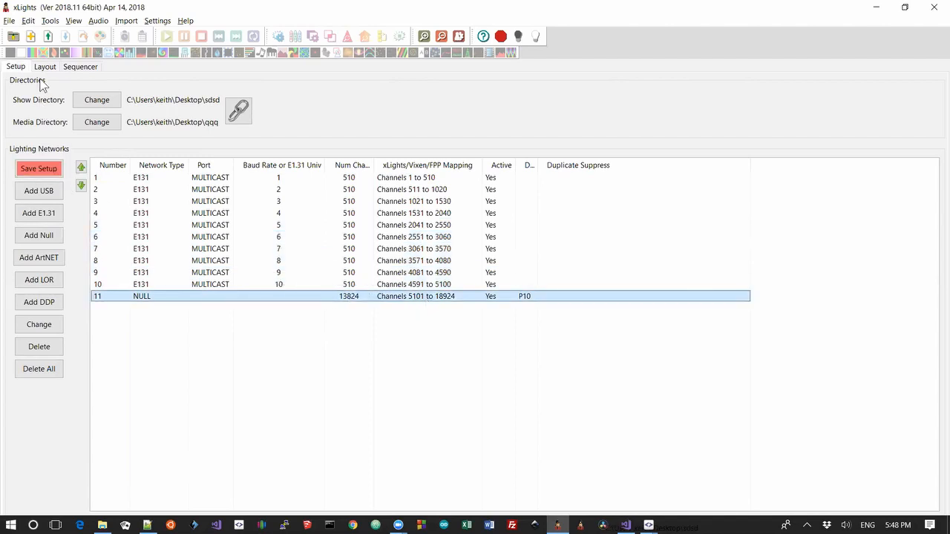
pyautogui.click(45, 65)
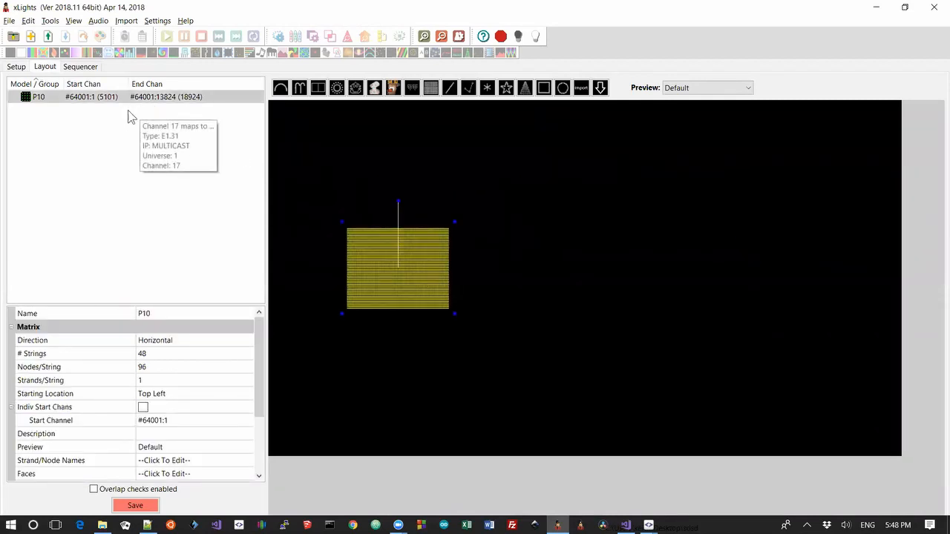
pyautogui.moveTo(110, 110)
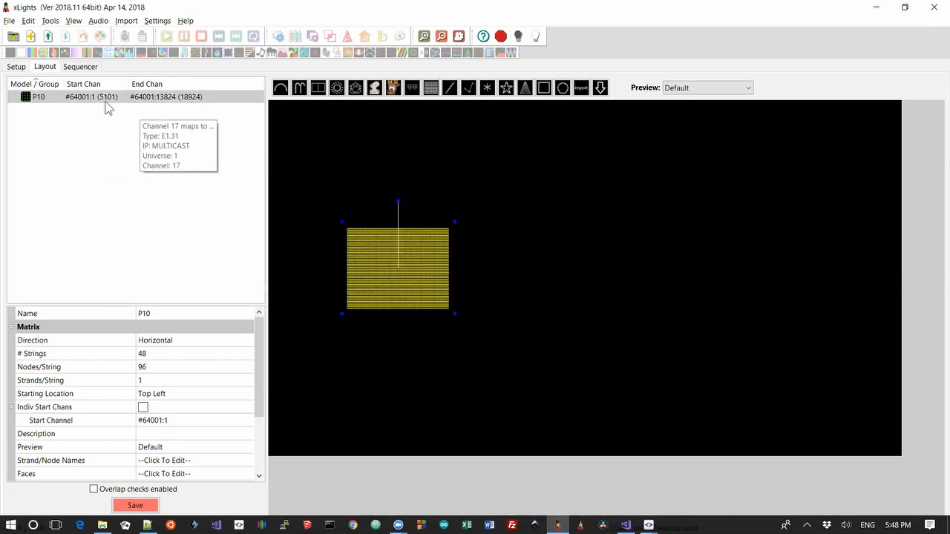
pyautogui.moveTo(28, 71)
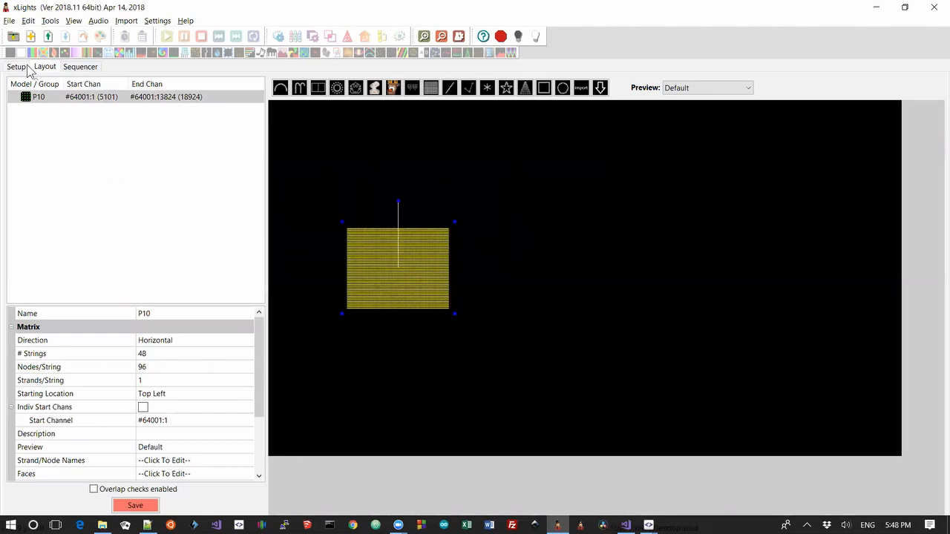
# - Review the networks list ending with the P10 NULL output at channels 5101–18924
pyautogui.click(15, 66)
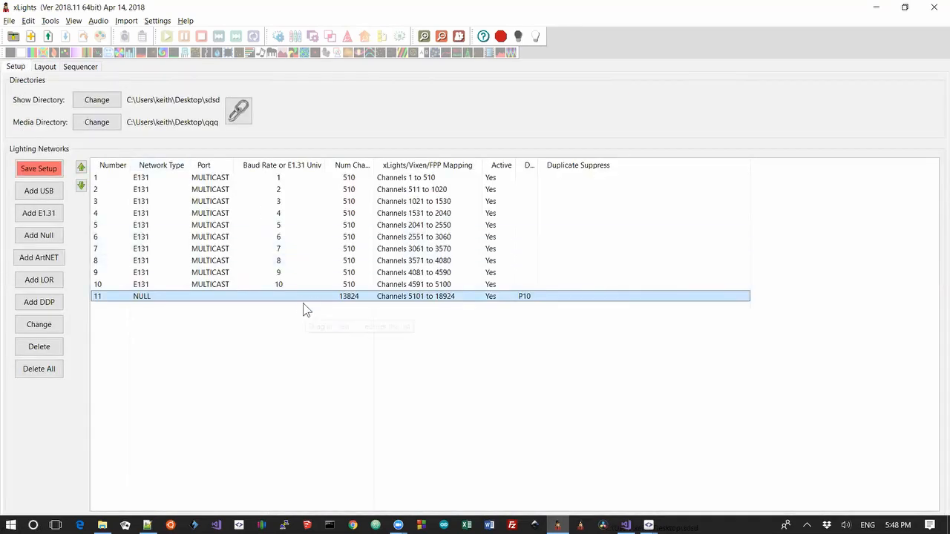
pyautogui.moveTo(222, 261)
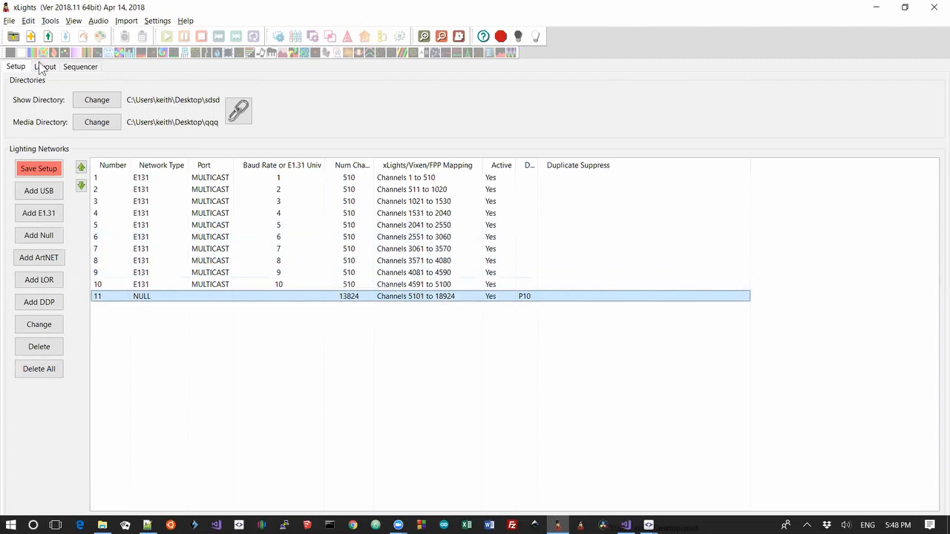
pyautogui.click(45, 67)
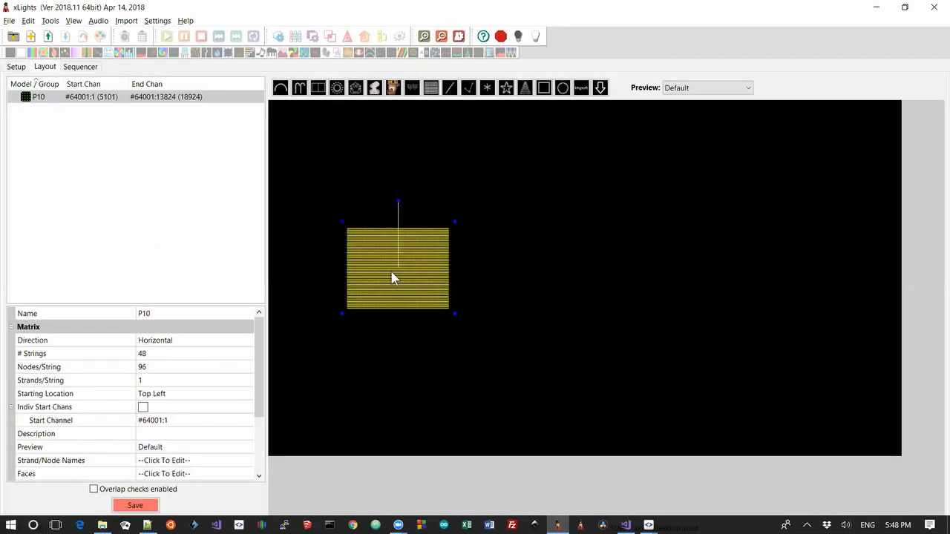
pyautogui.moveTo(22, 68)
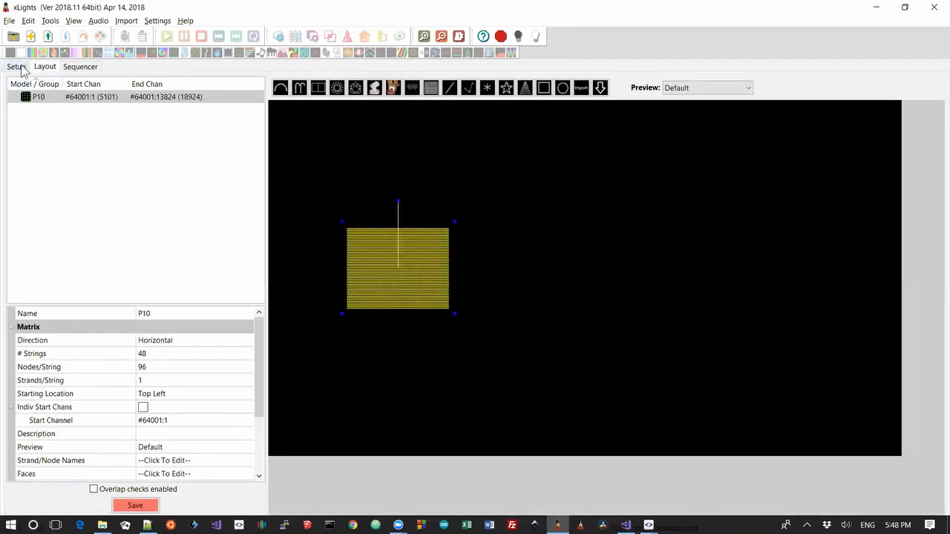
pyautogui.click(15, 65)
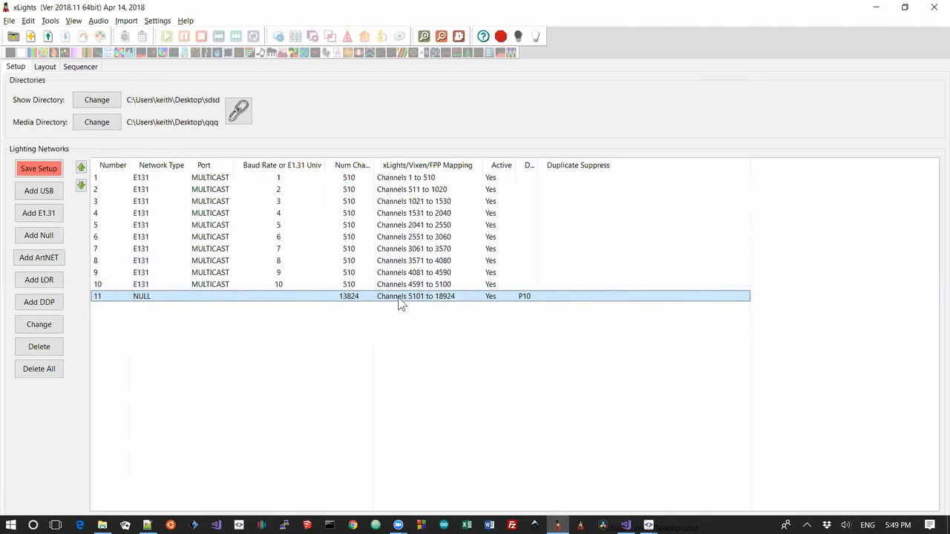
pyautogui.moveTo(136, 300)
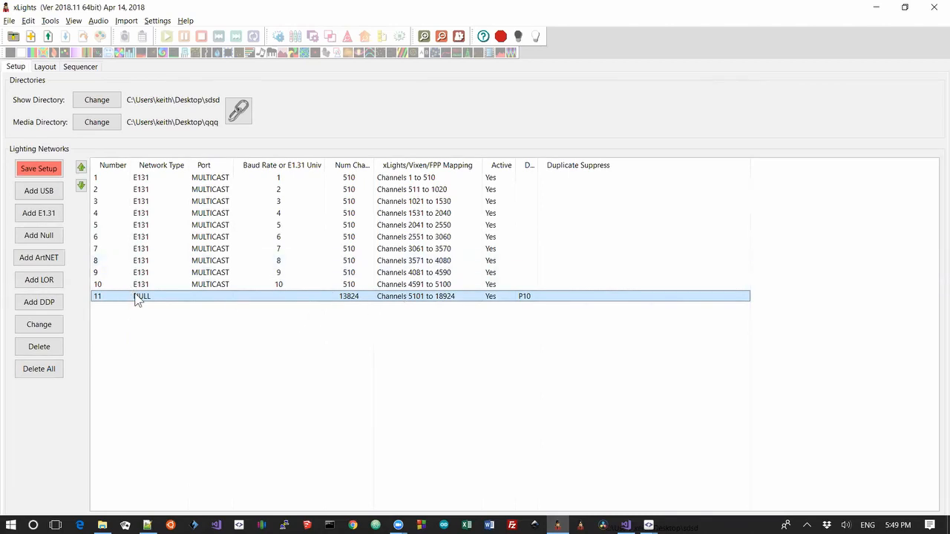
pyautogui.moveTo(356, 305)
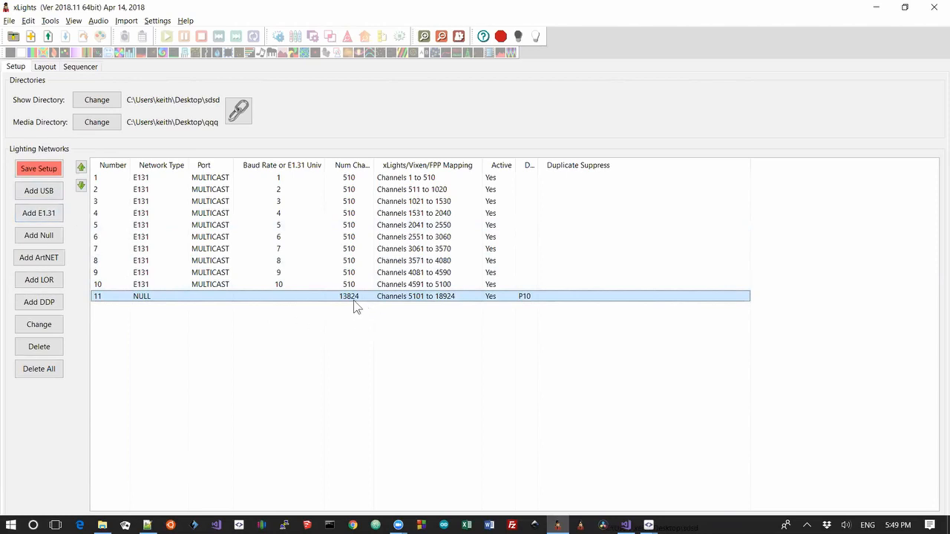
pyautogui.moveTo(347, 307)
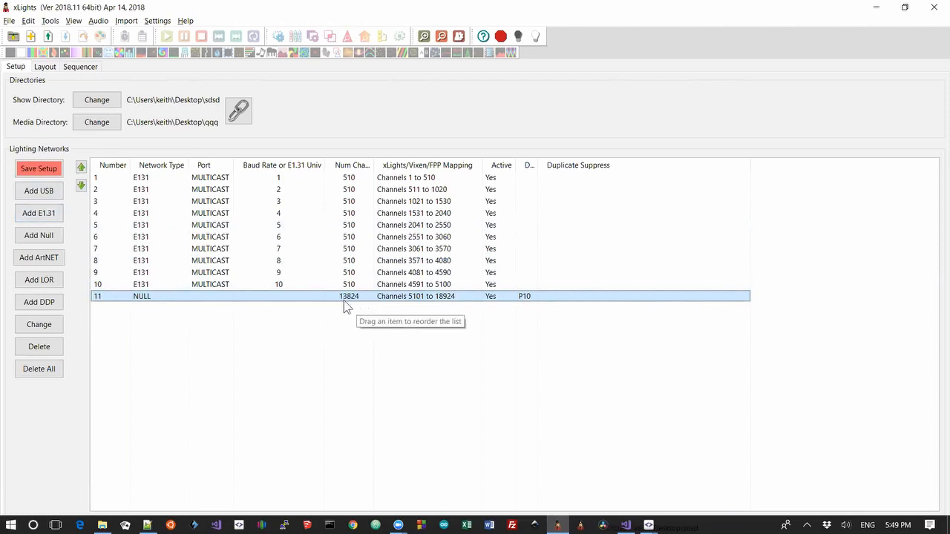
pyautogui.moveTo(374, 304)
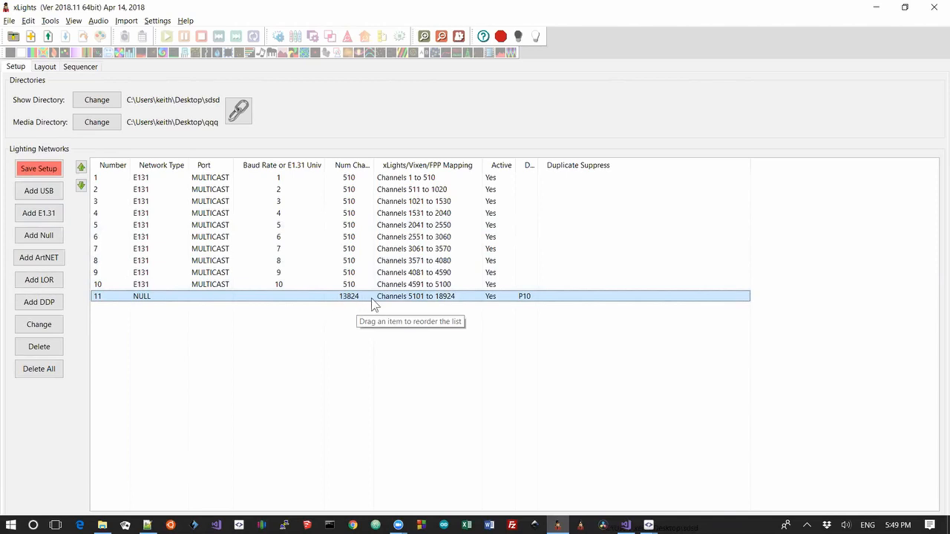
pyautogui.moveTo(350, 307)
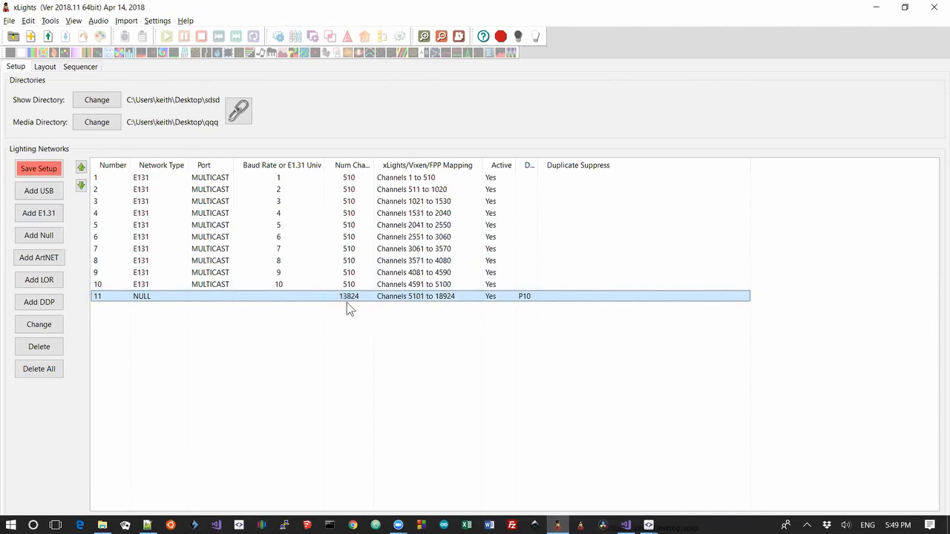